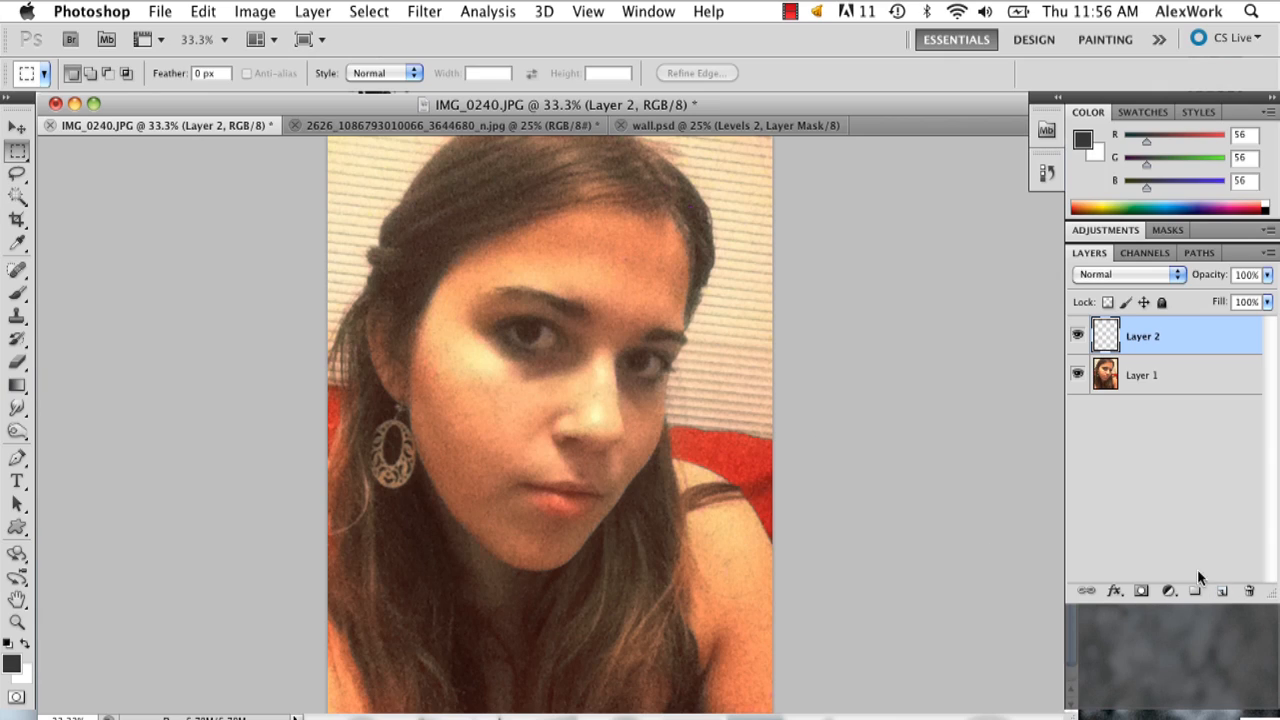
Step: Zoom in on the portrait and switch to the Brush tool for the dot
click(16, 620)
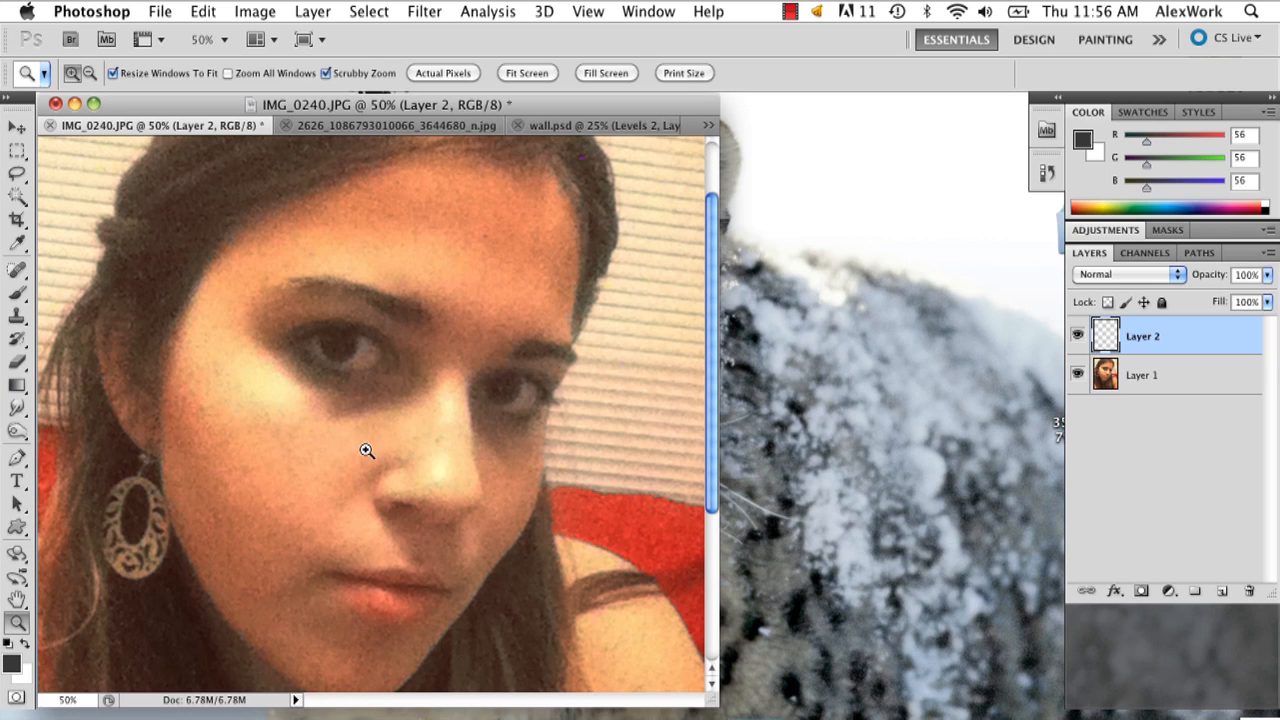
click(16, 292)
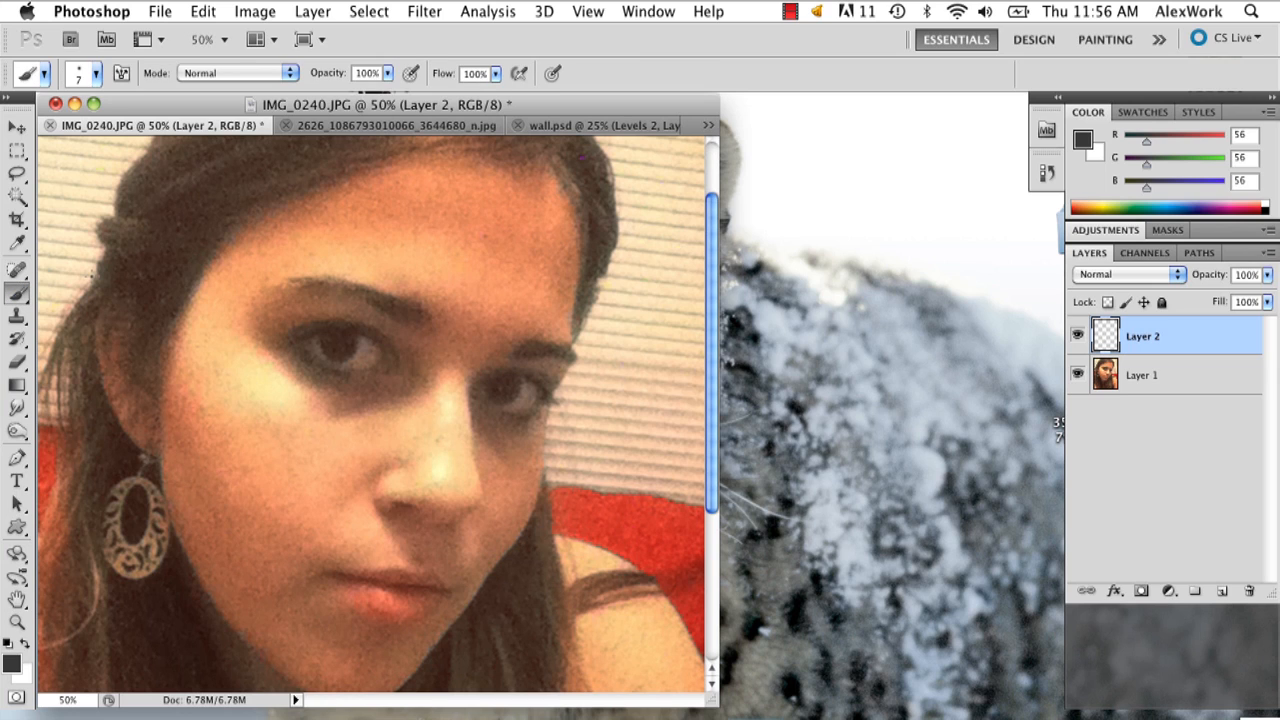
mouse_move(268, 410)
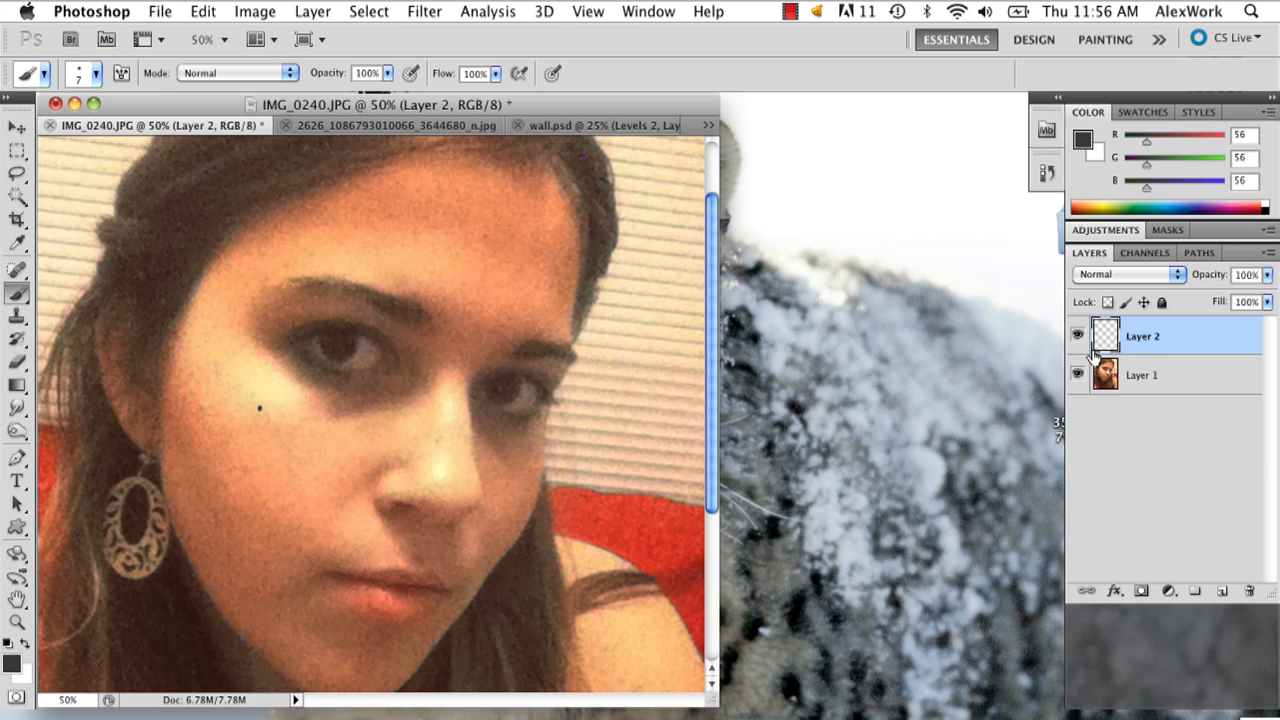
Step: Delete Layer 2 via its context menu, leaving only Layer 1
right_click(1142, 336)
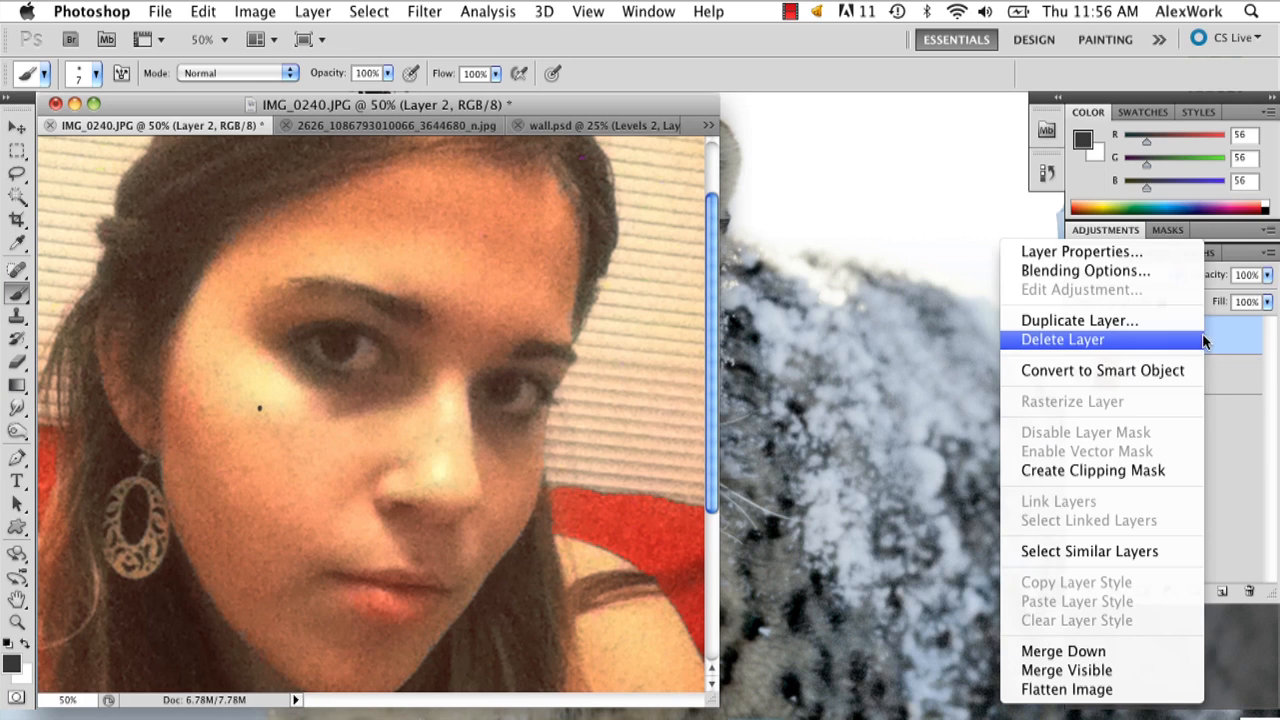
click(1062, 340)
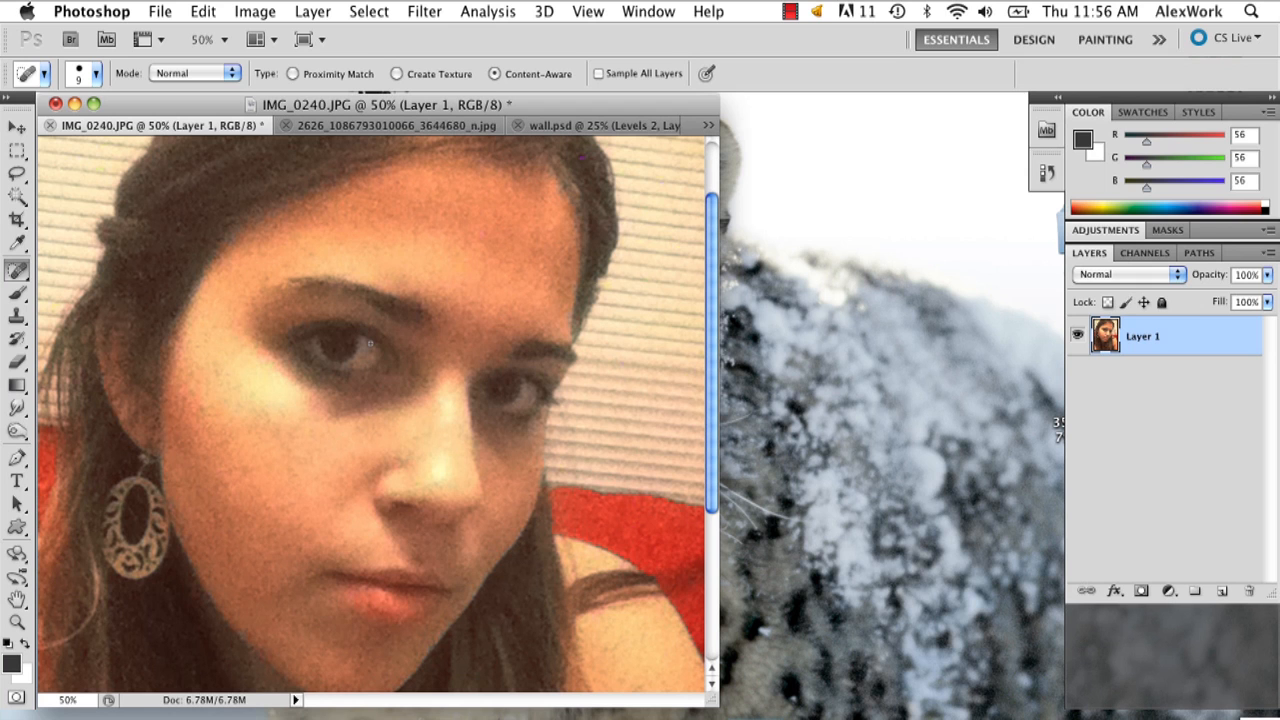
mouse_move(232, 418)
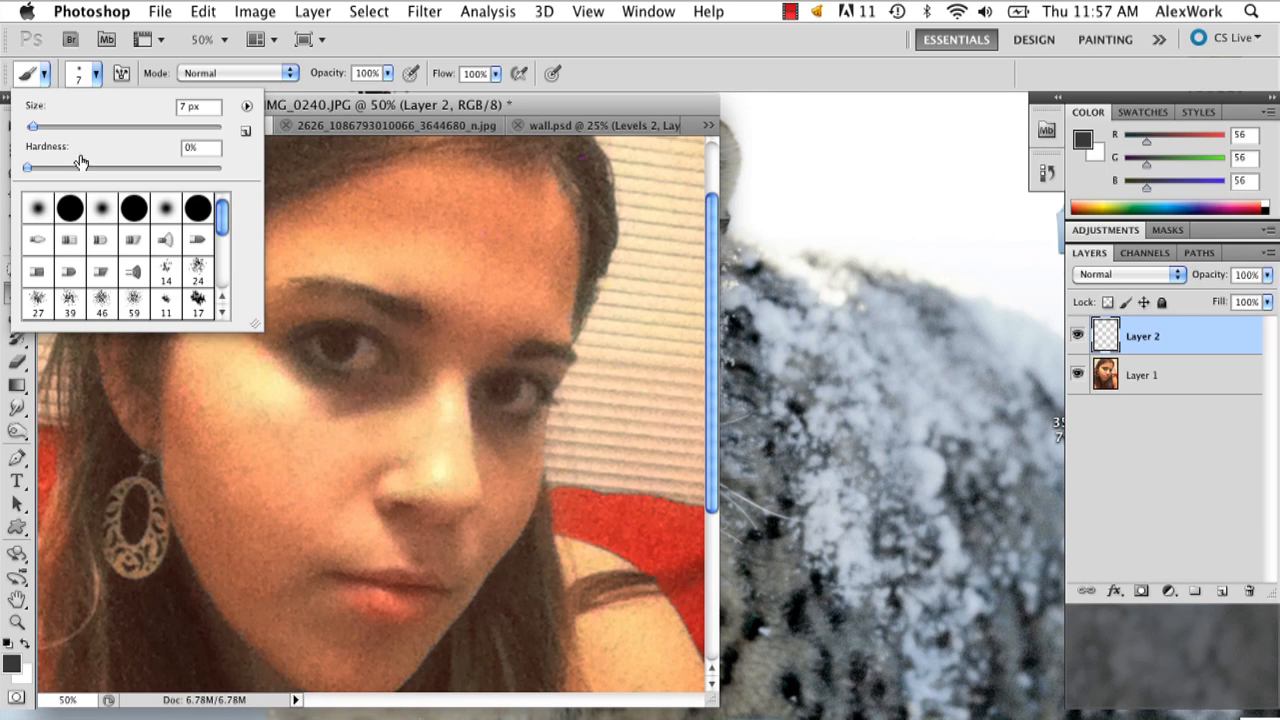
Step: Set brush size to 14 px, load the Basic Brushes set and pick a soft round preset
drag(34, 124, 40, 124)
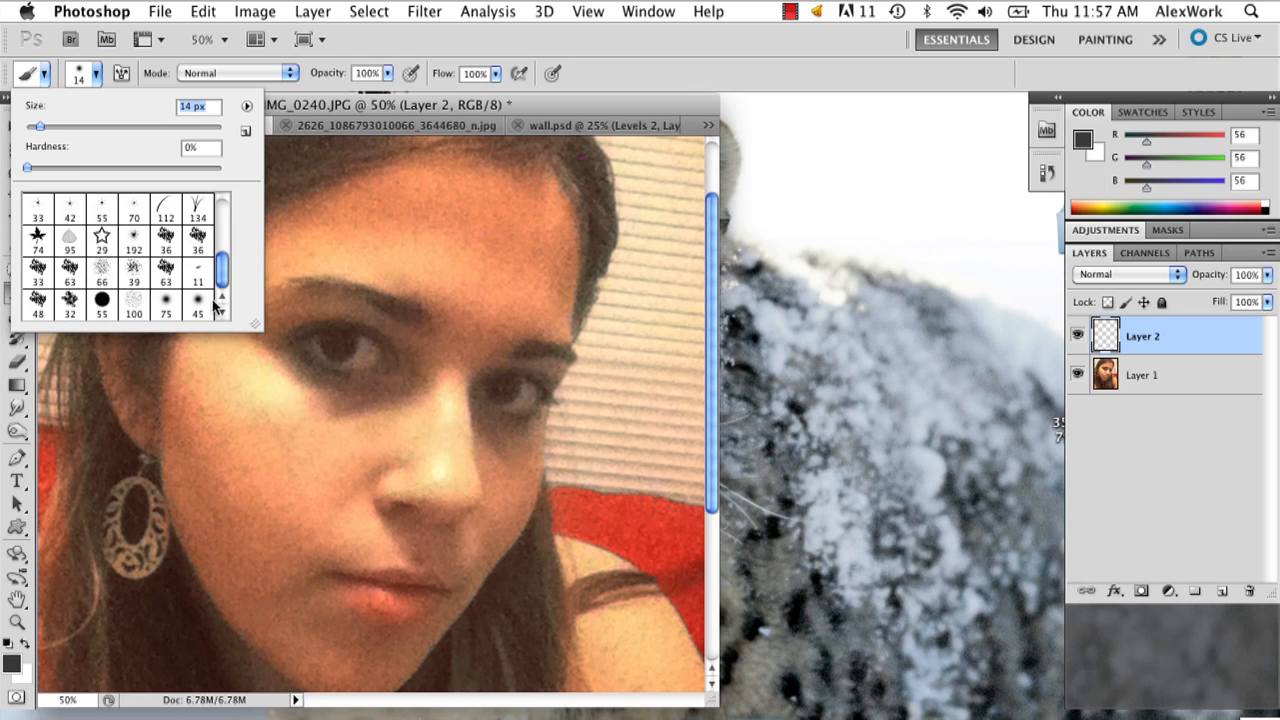
click(246, 106)
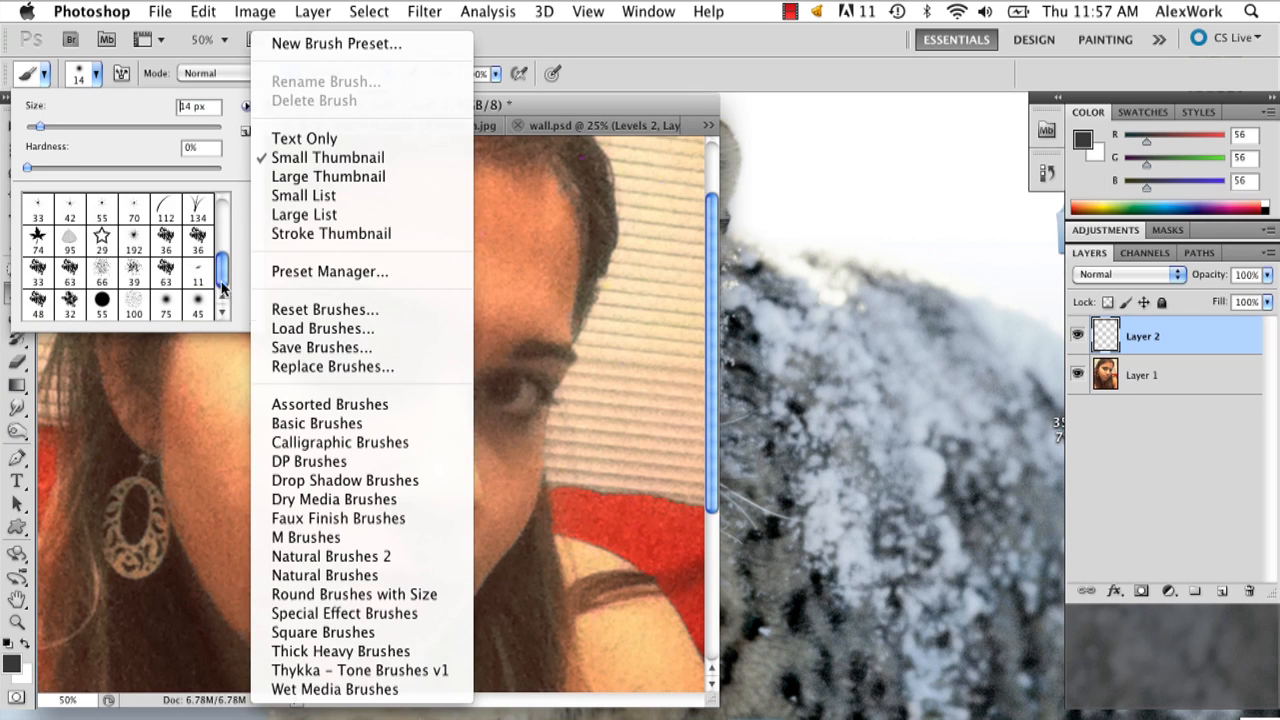
click(316, 422)
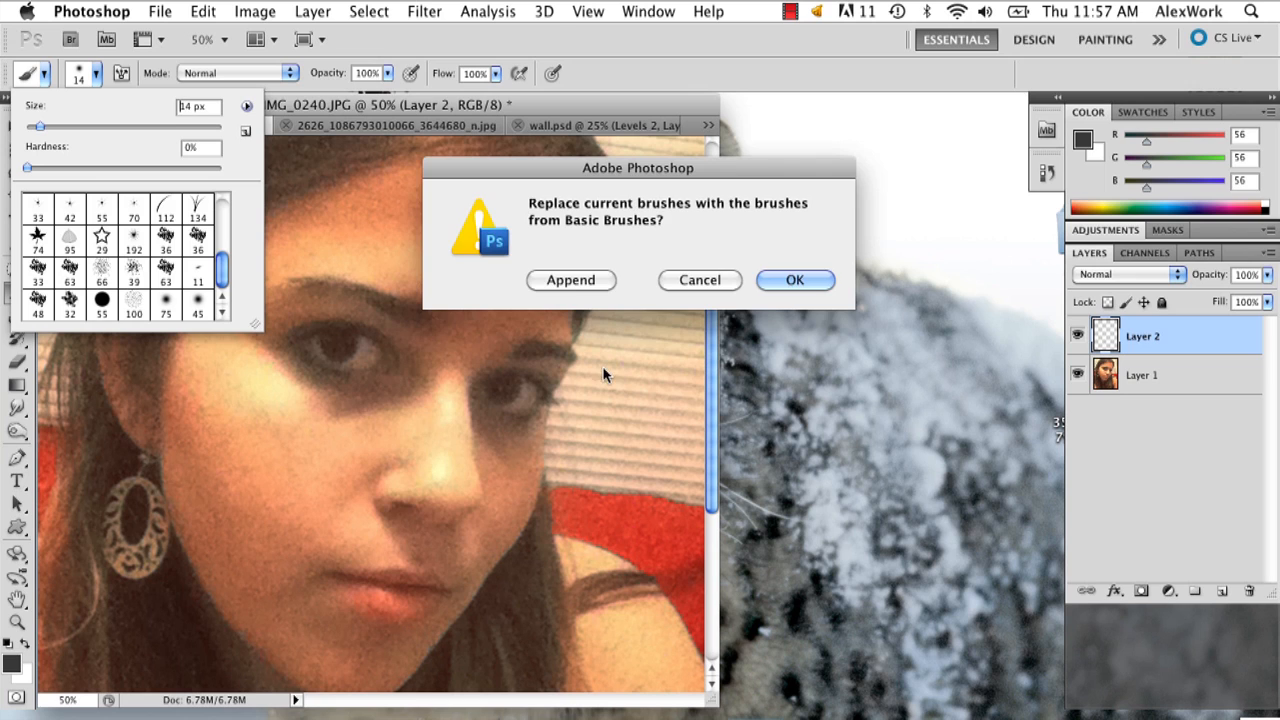
click(796, 280)
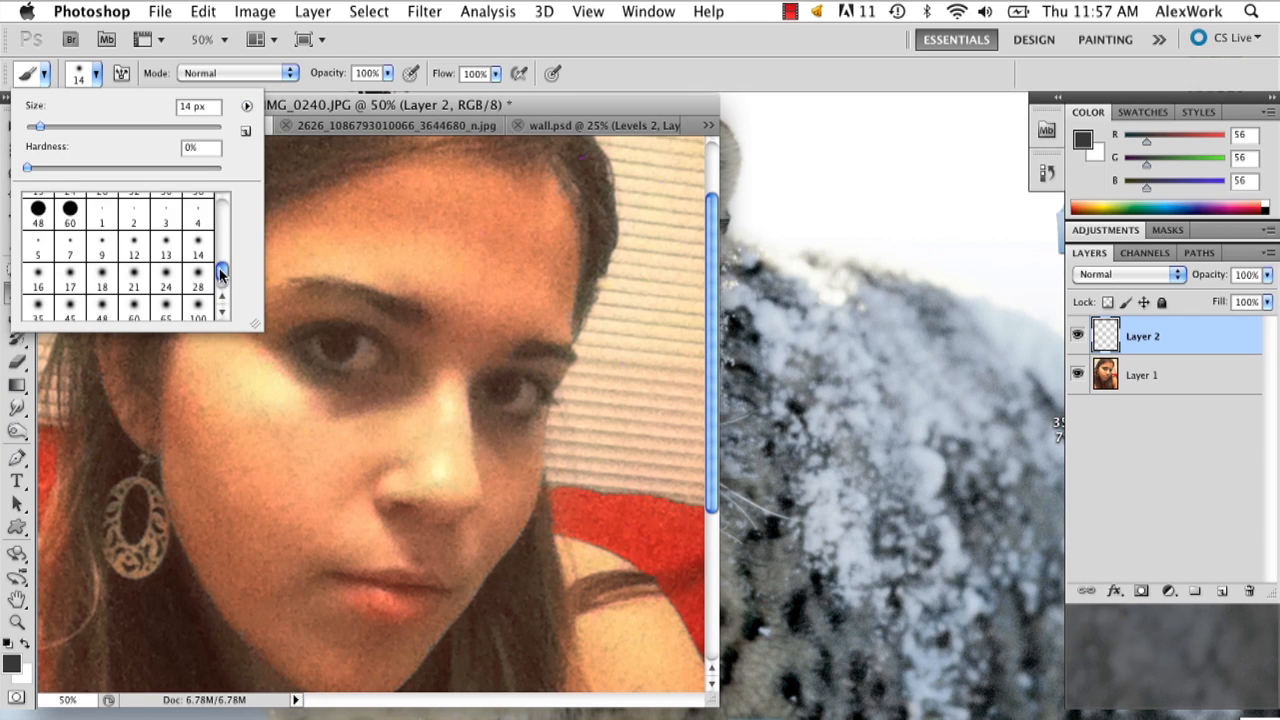
scroll(down, 3)
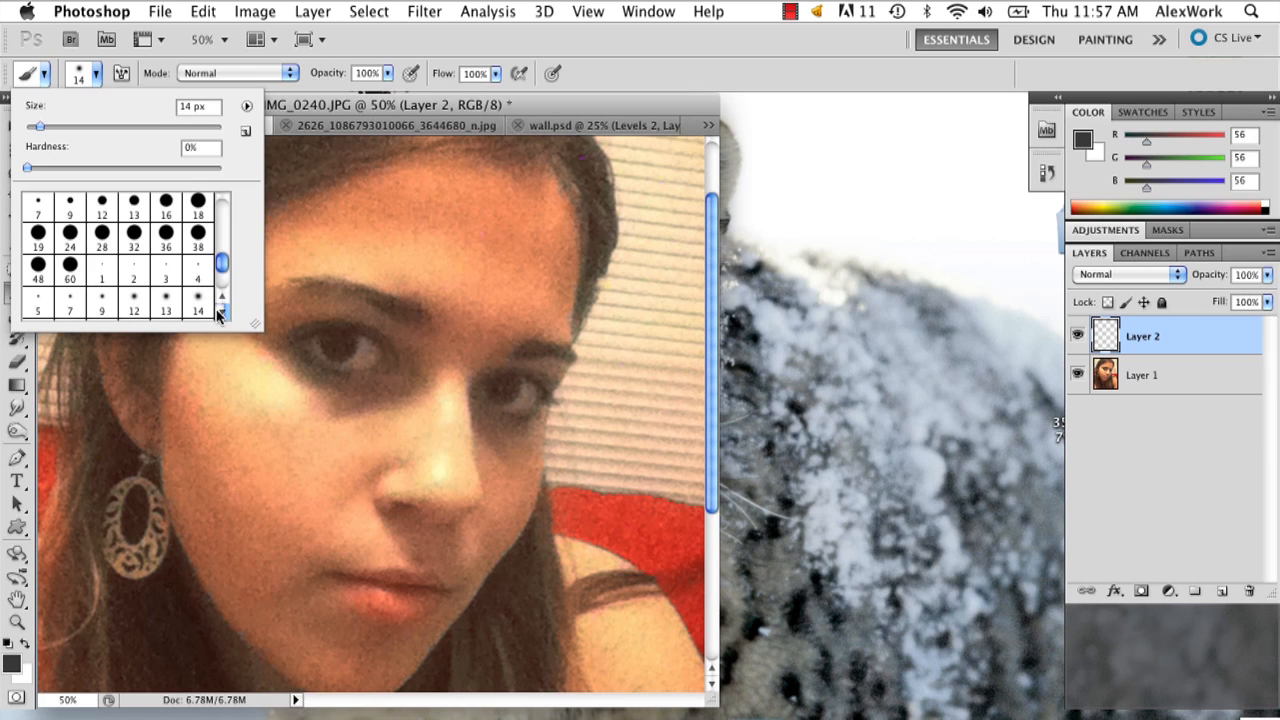
click(132, 302)
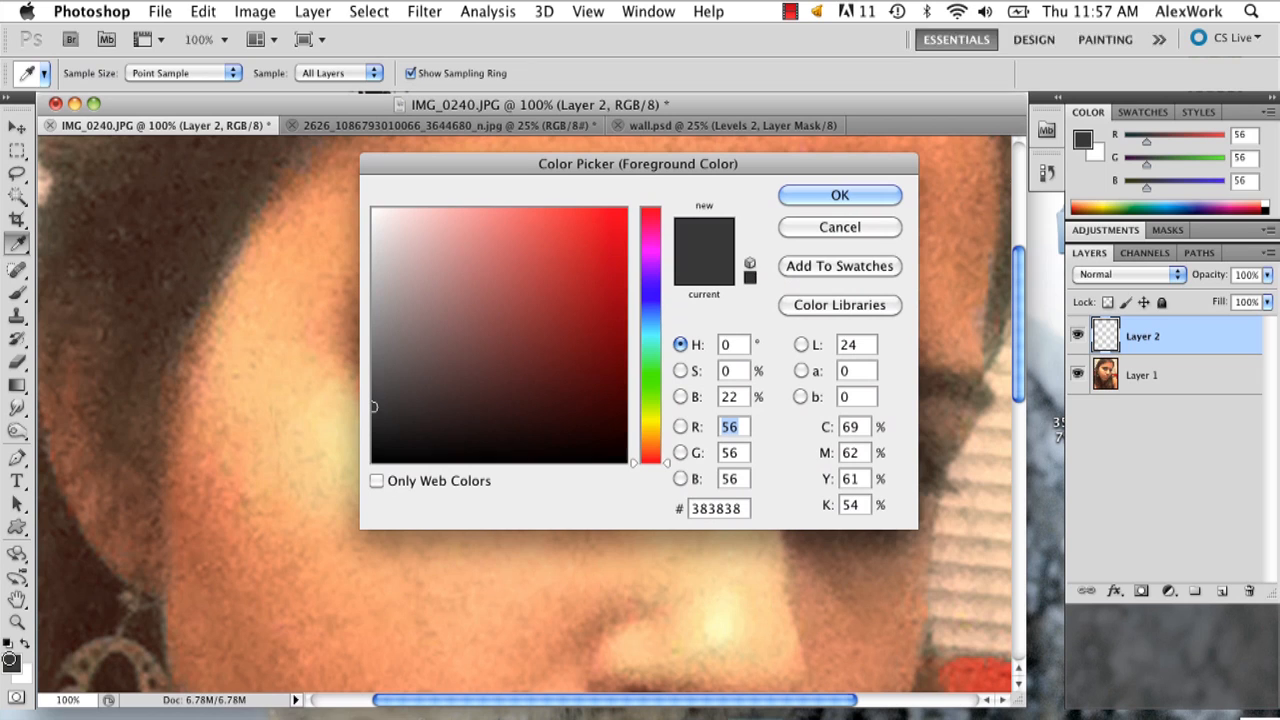
Step: Choose a light violet (#9851e1) as the foreground colour for the eyelid strokes
click(652, 308)
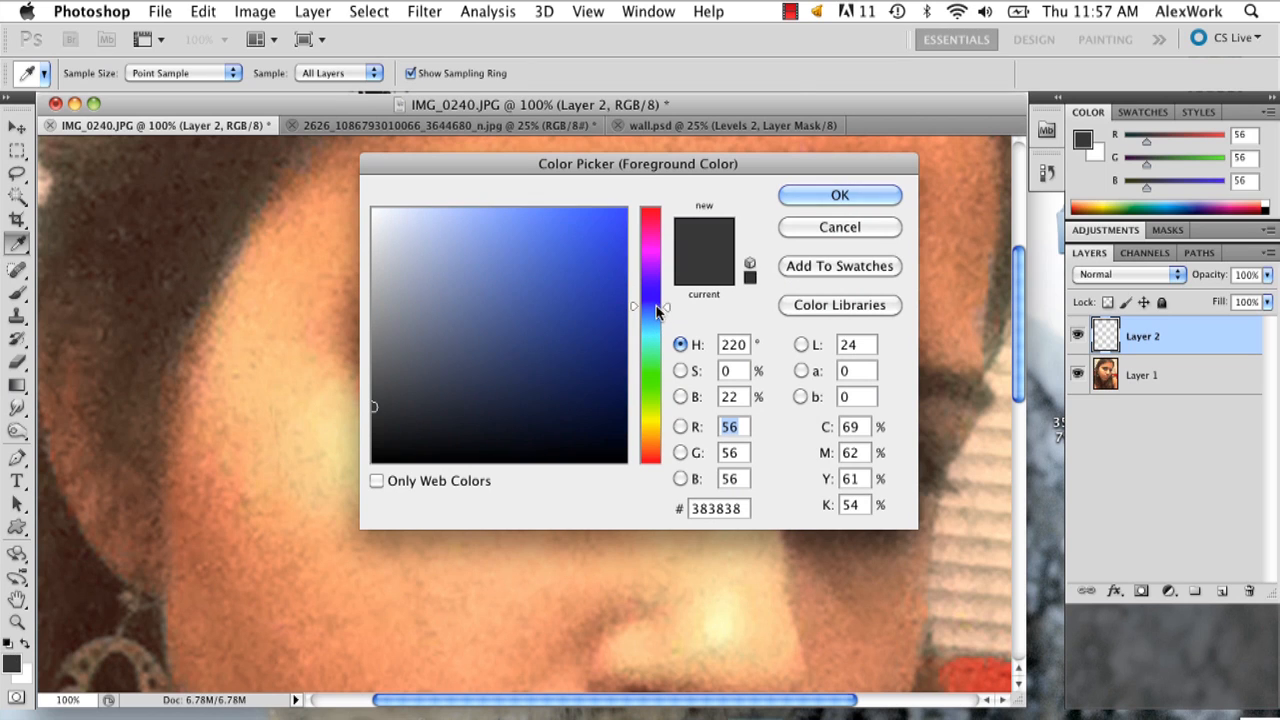
click(580, 292)
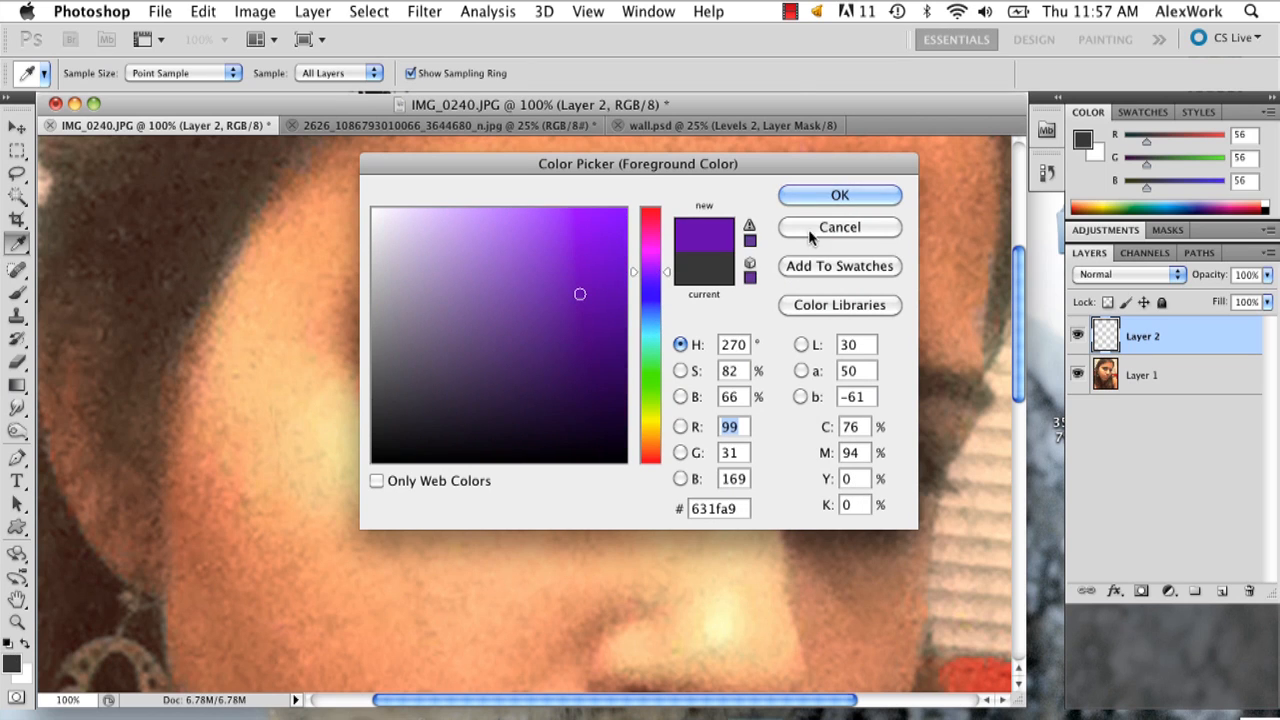
click(536, 238)
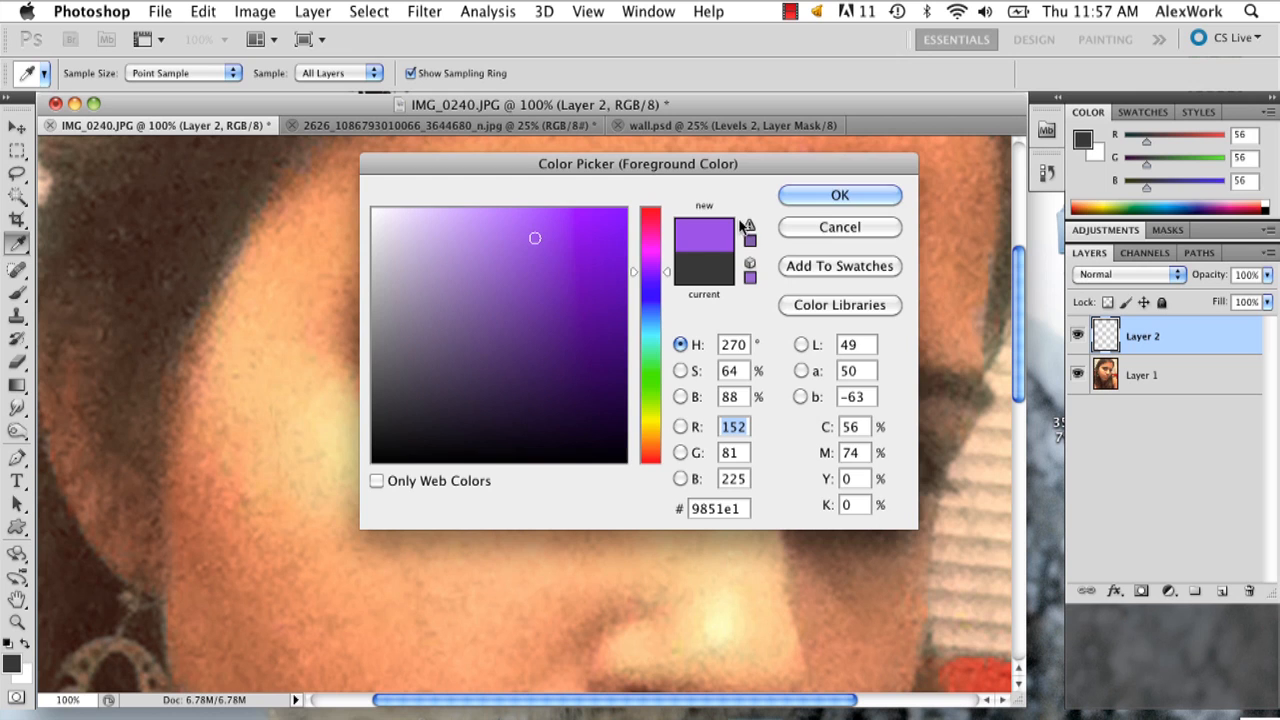
click(840, 194)
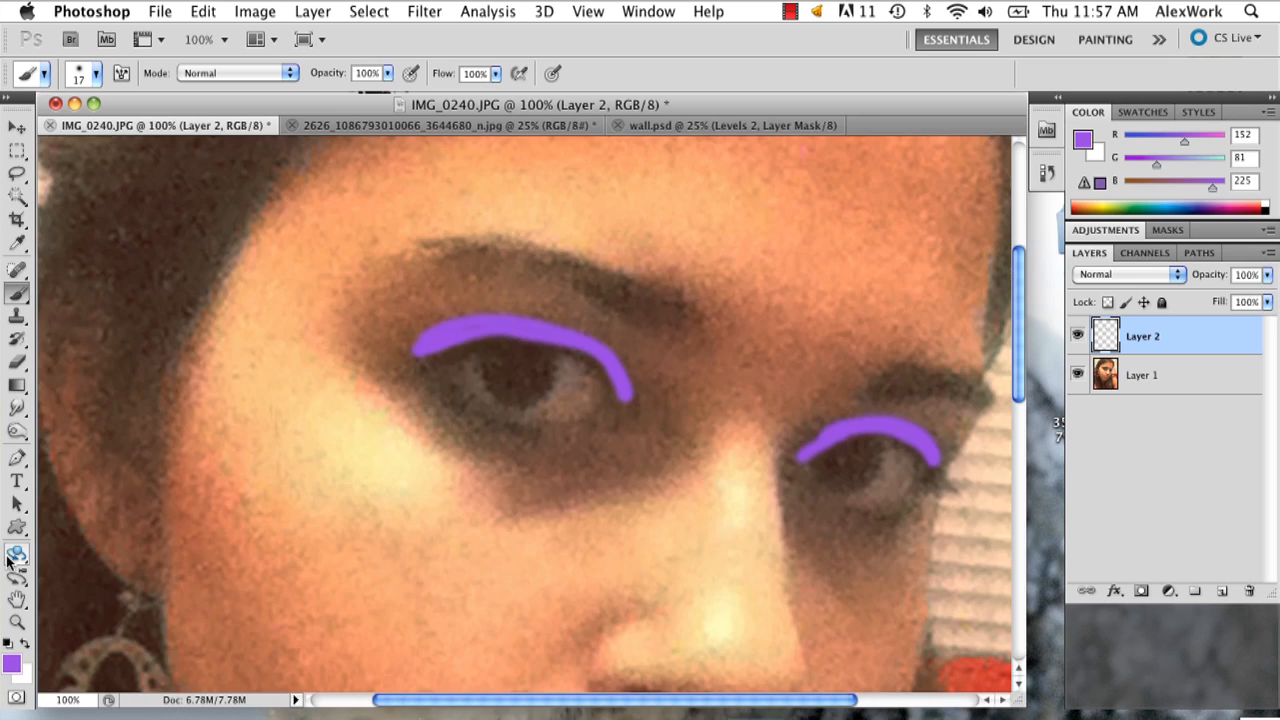
Step: Change Layer 2's blend mode from Normal to Multiply
click(1124, 274)
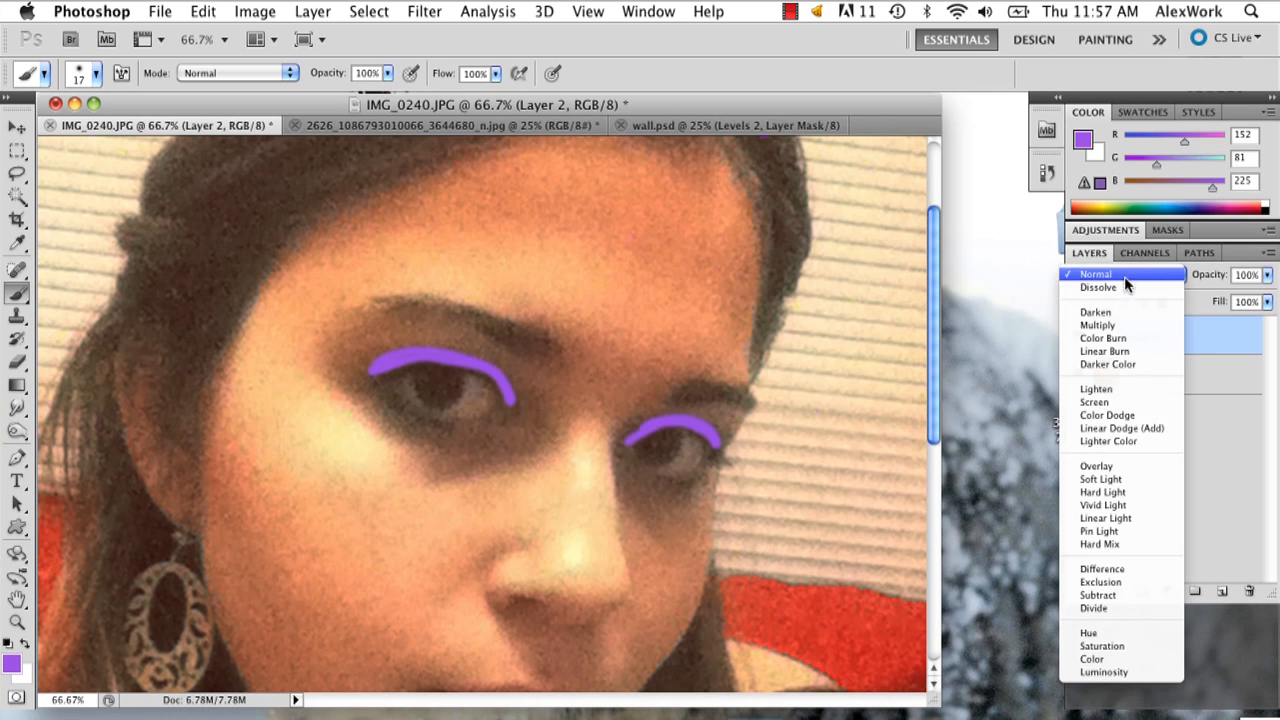
click(1096, 274)
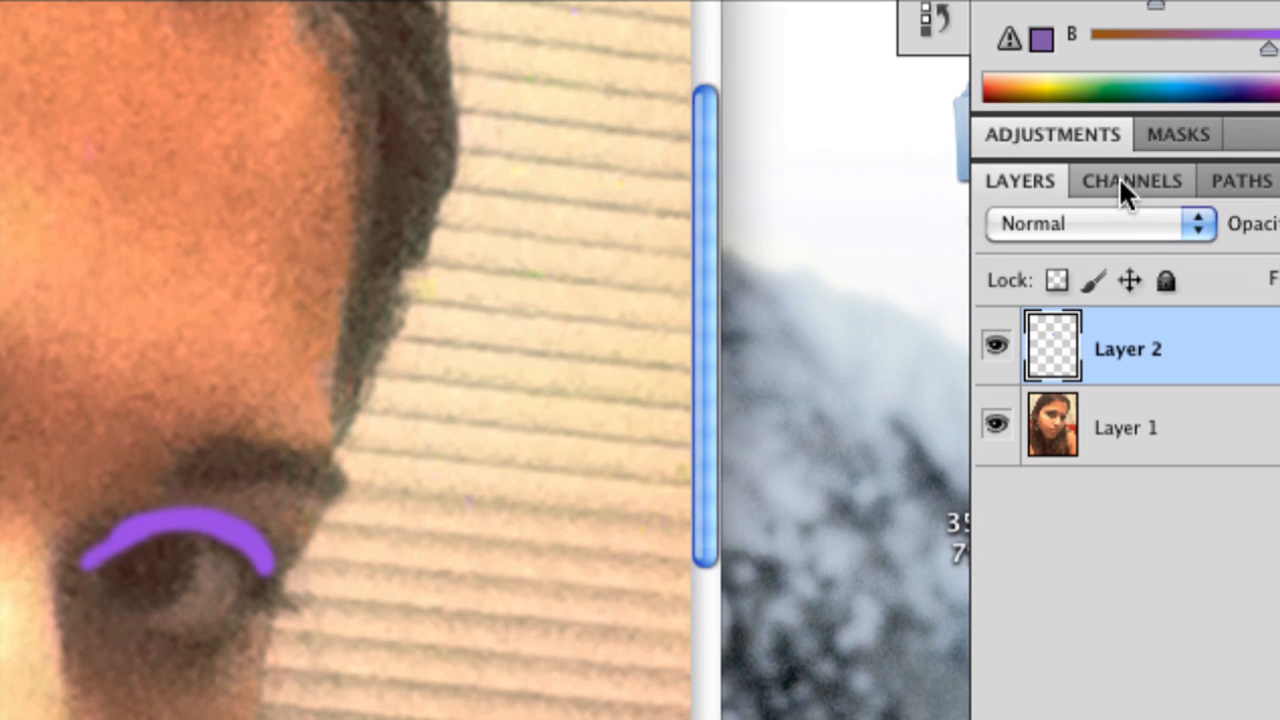
click(1090, 224)
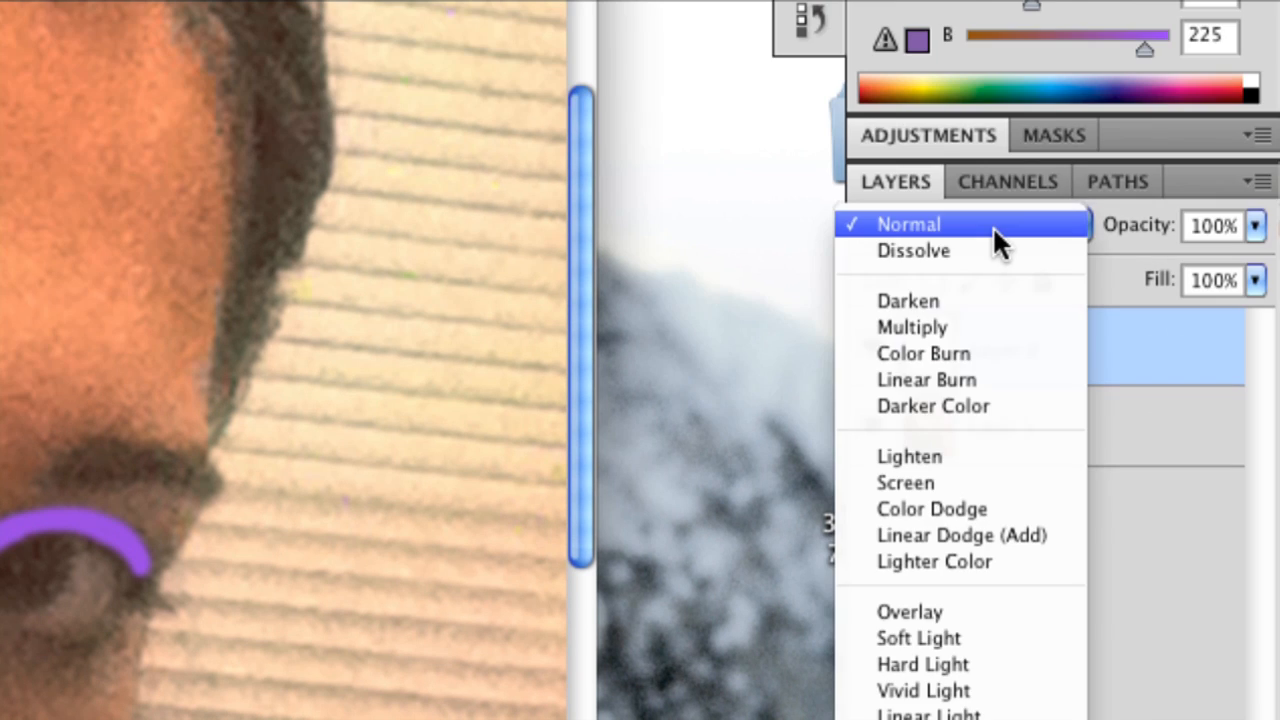
mouse_move(912, 328)
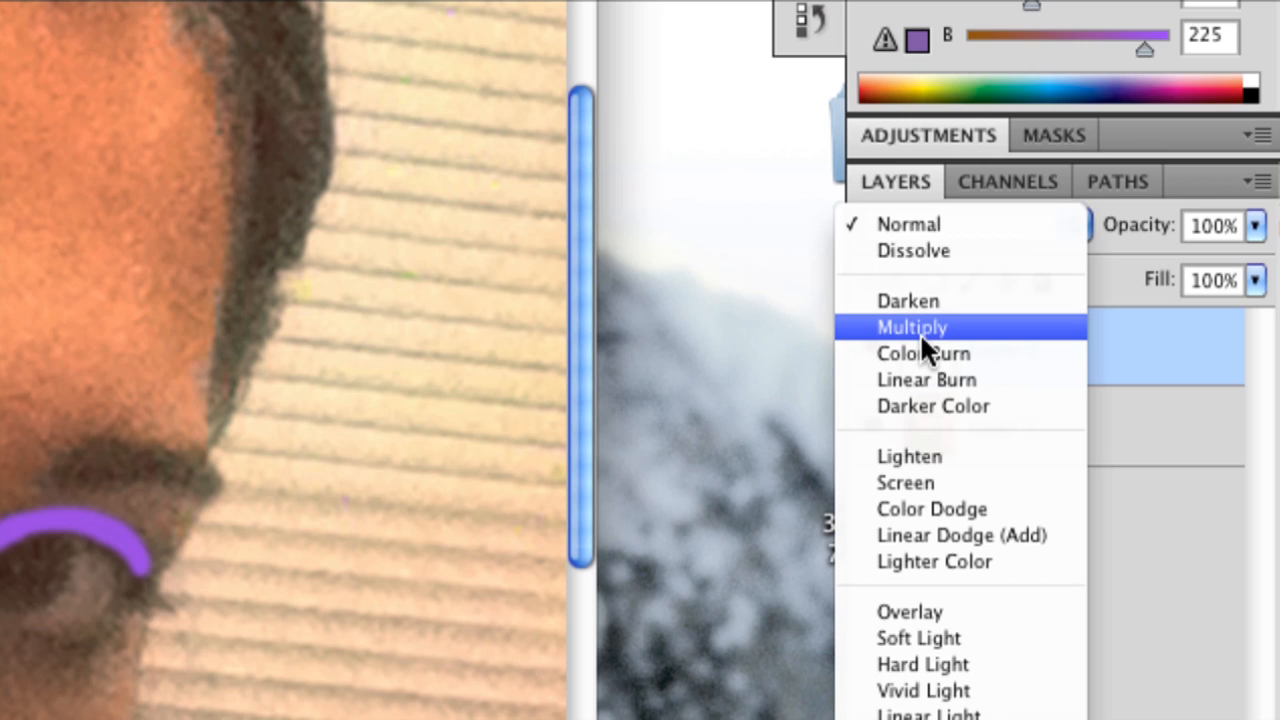
mouse_move(930, 356)
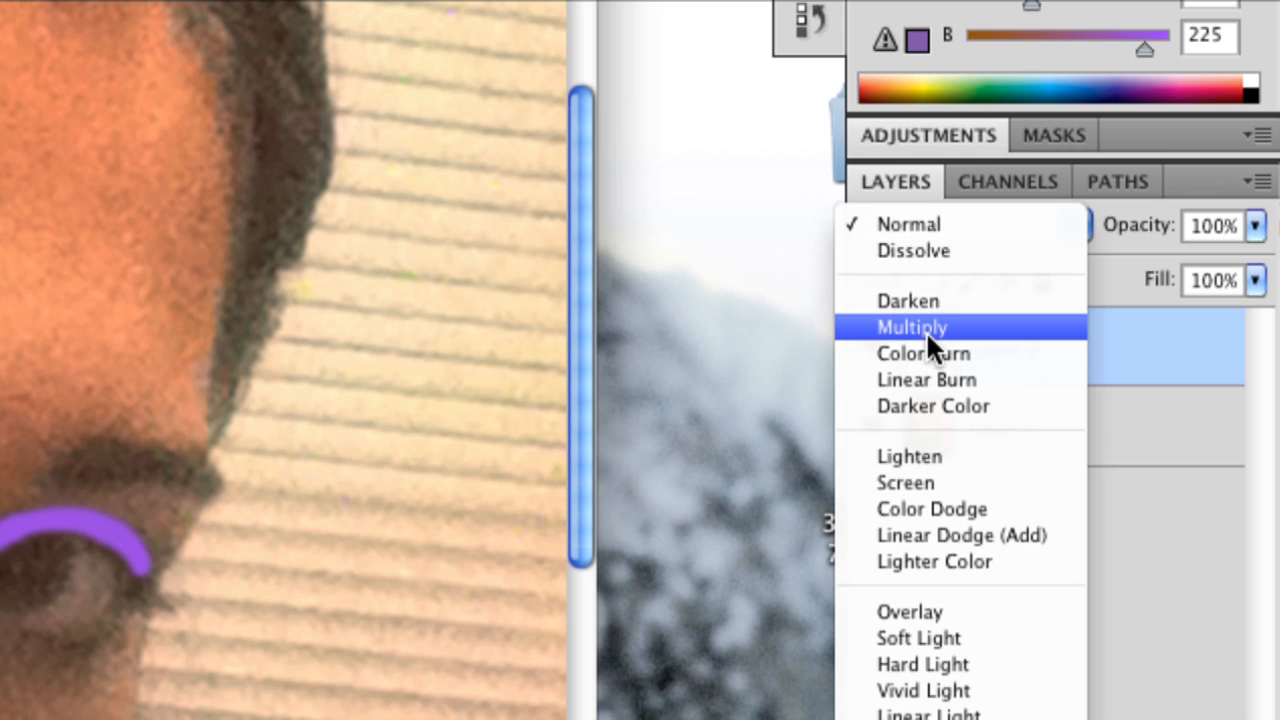
click(912, 328)
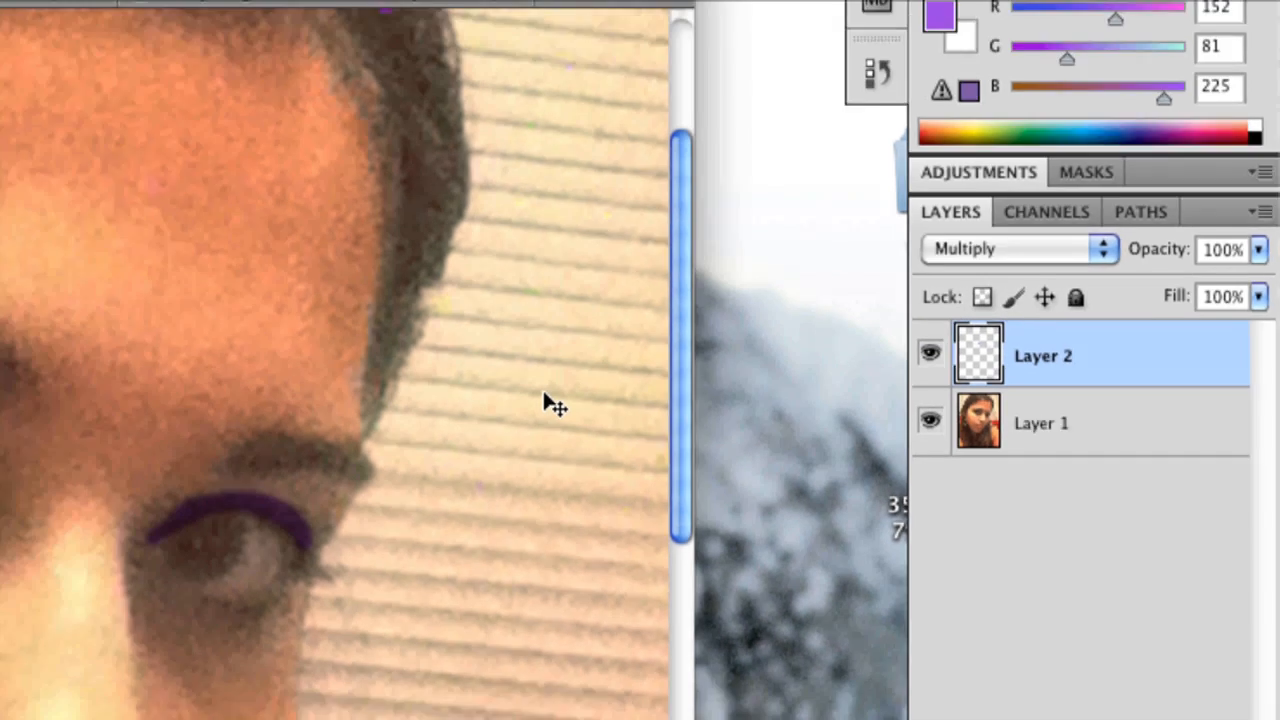
Step: Try Overlay blending on the violet strokes, then settle on Multiply
click(1020, 248)
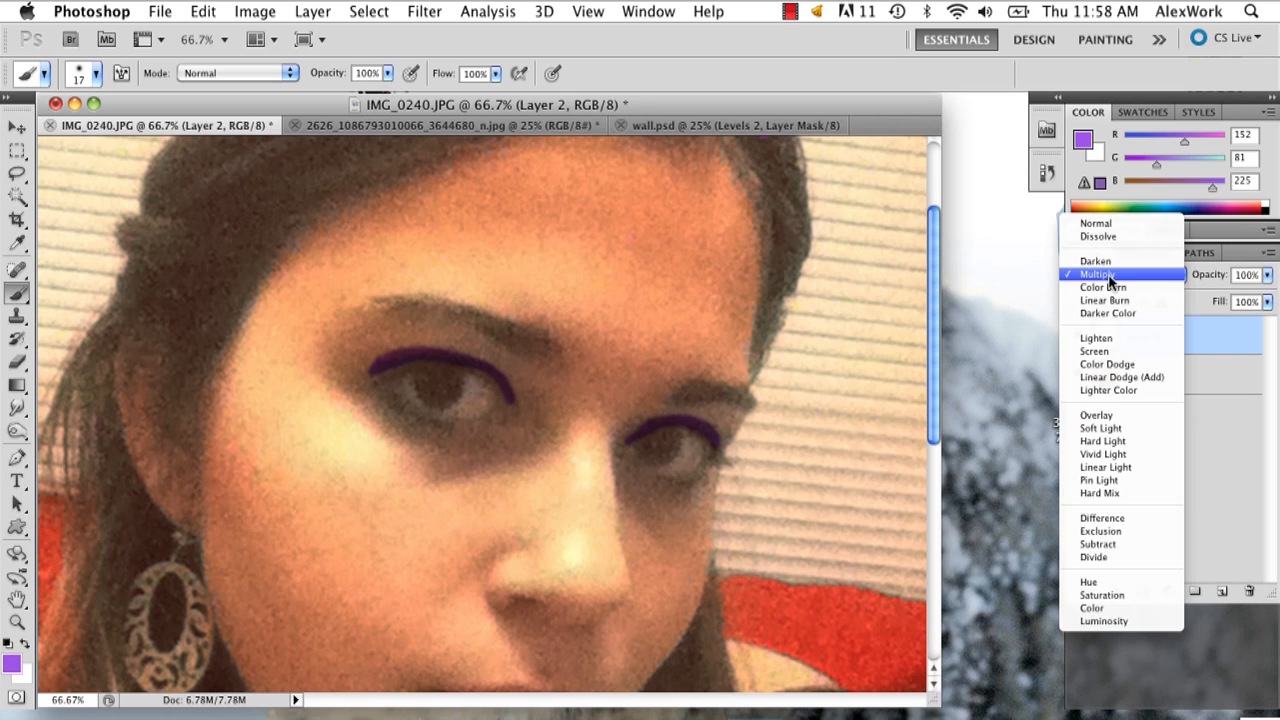
click(1096, 414)
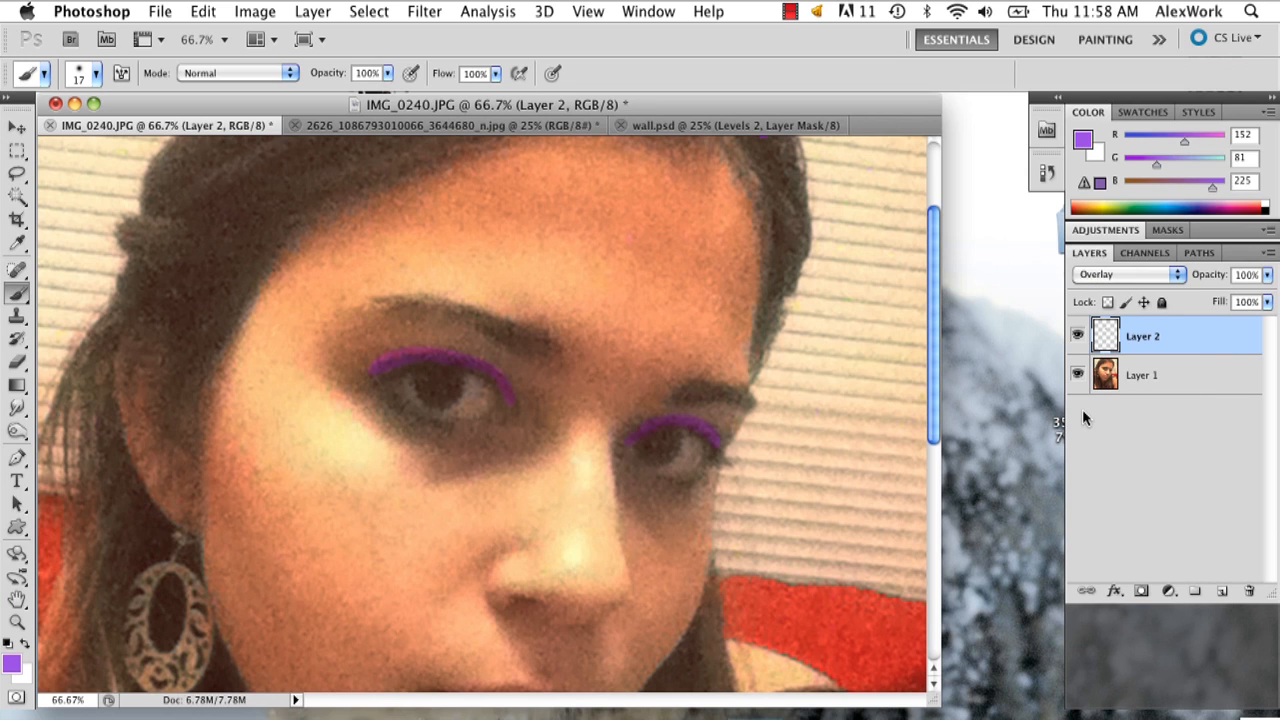
click(1128, 274)
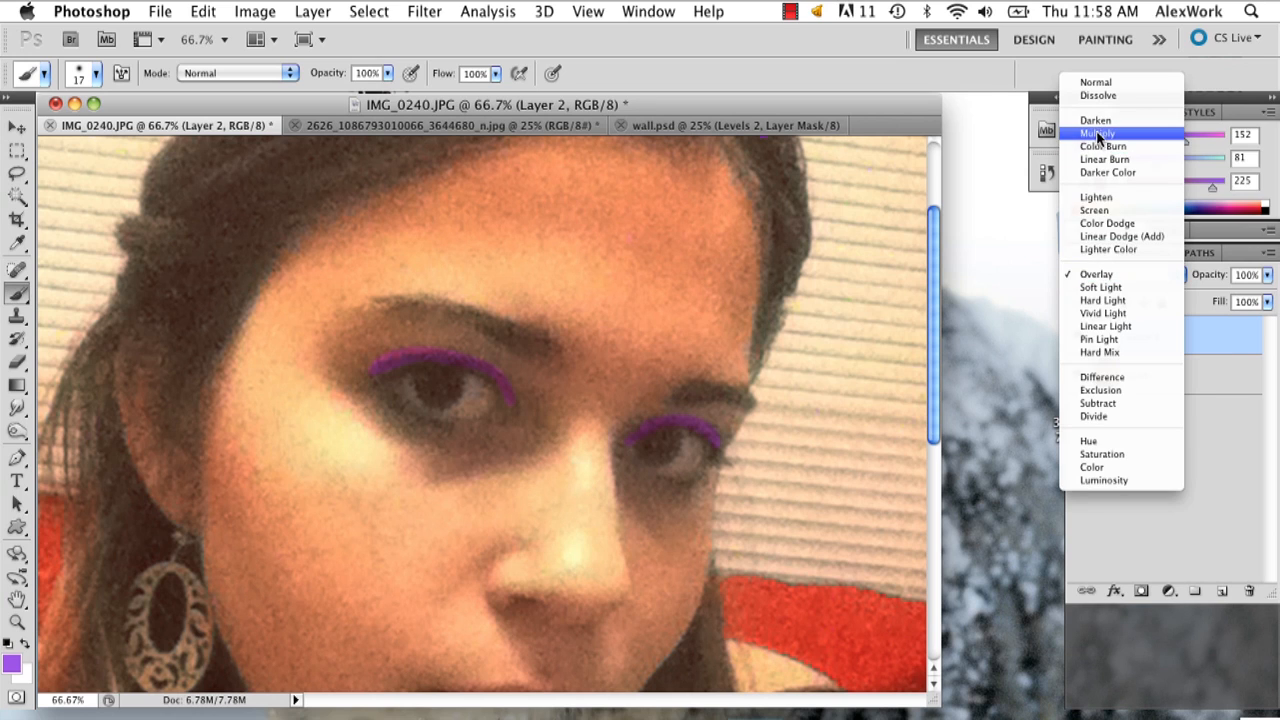
click(1098, 132)
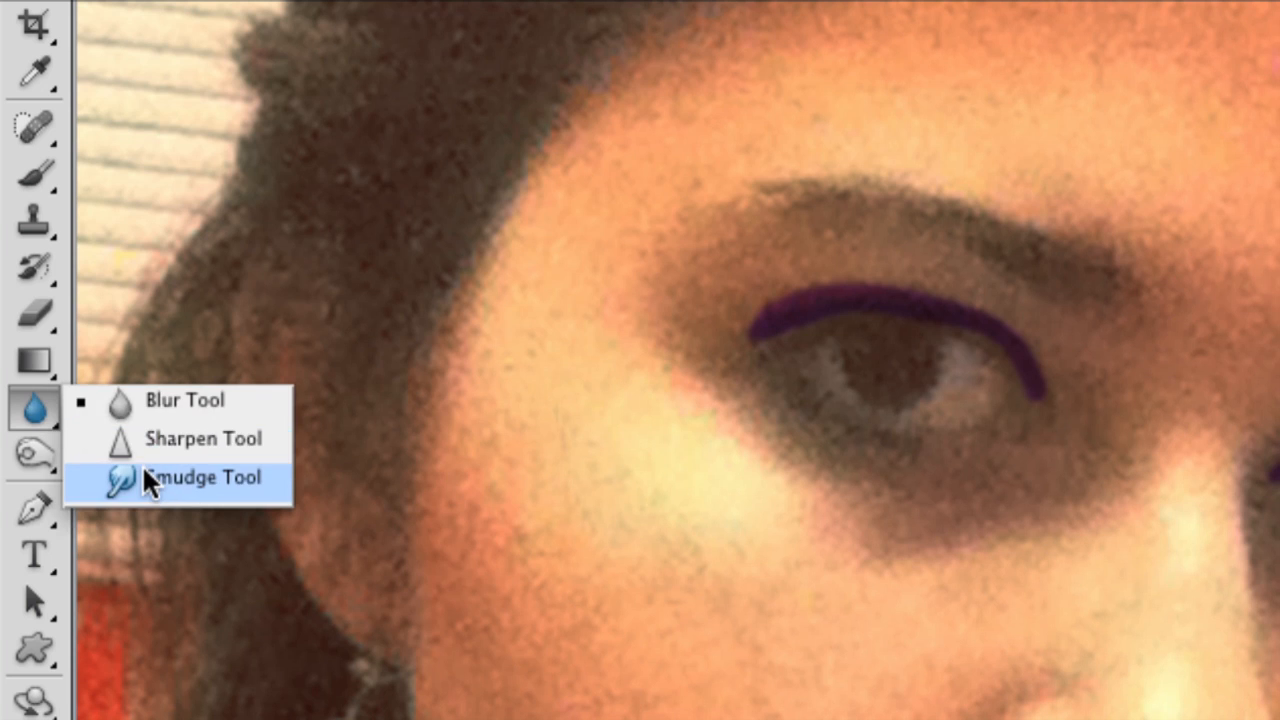
Step: Smudge the purple eyelid lines into soft smoky eyeshadow with the Smudge Tool
click(204, 476)
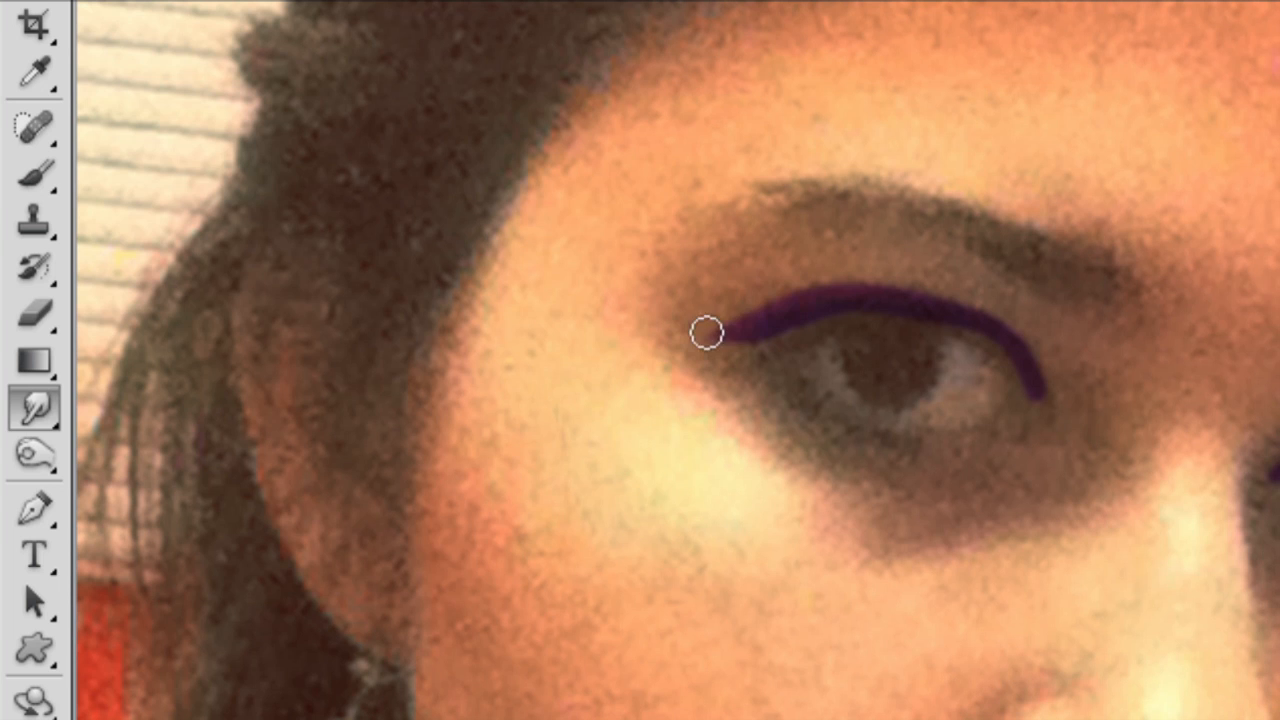
drag(708, 332, 1048, 374)
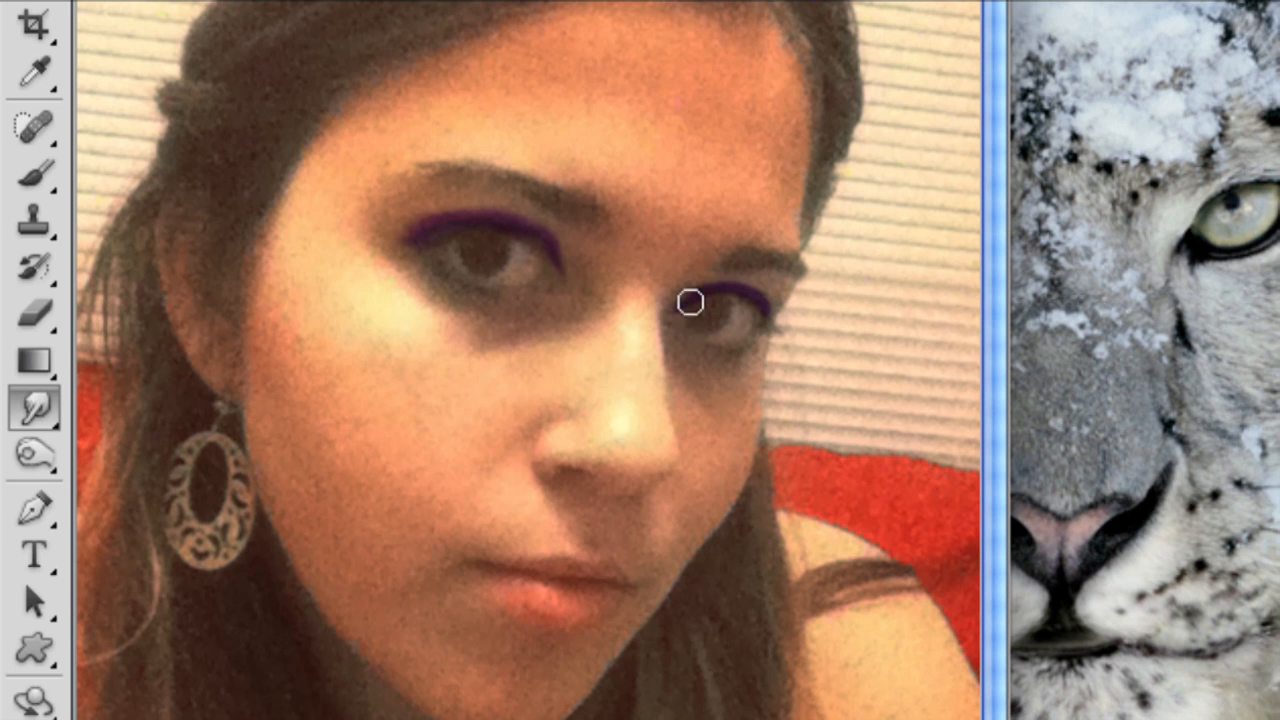
mouse_move(740, 290)
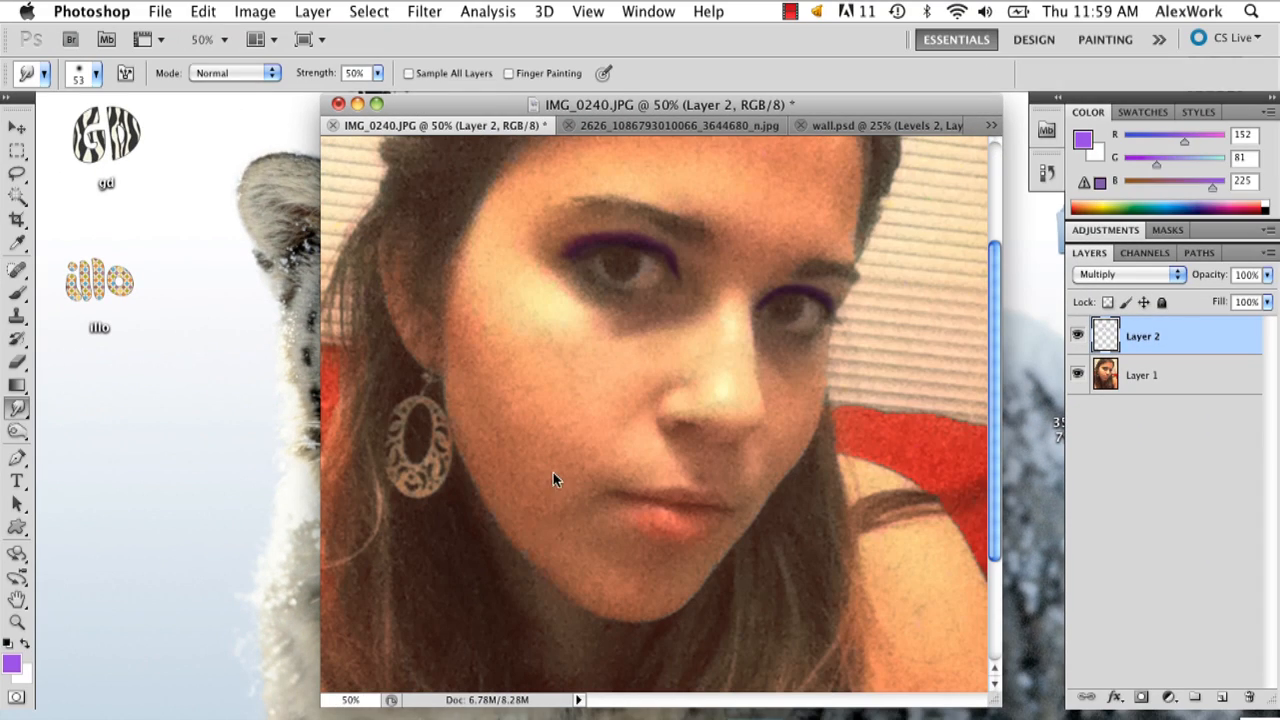
Step: Paint pink over the lips with a chosen foreground colour and blend it with Multiply
click(12, 662)
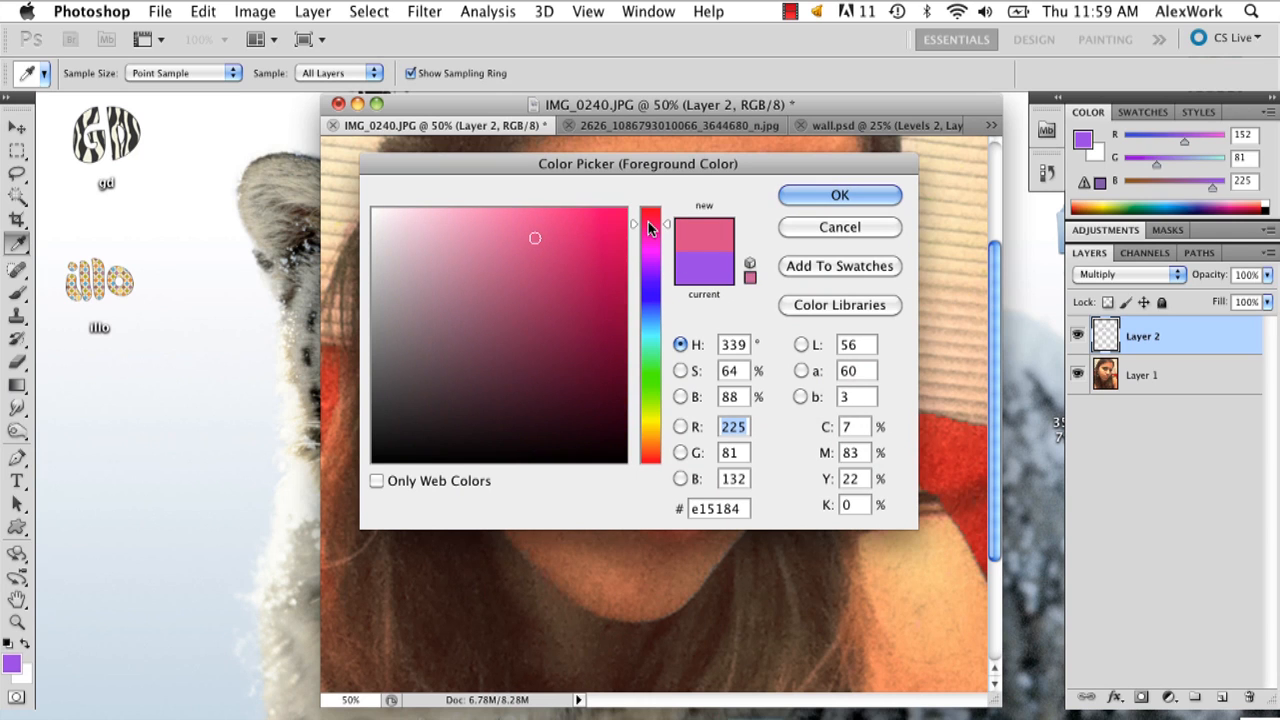
click(840, 196)
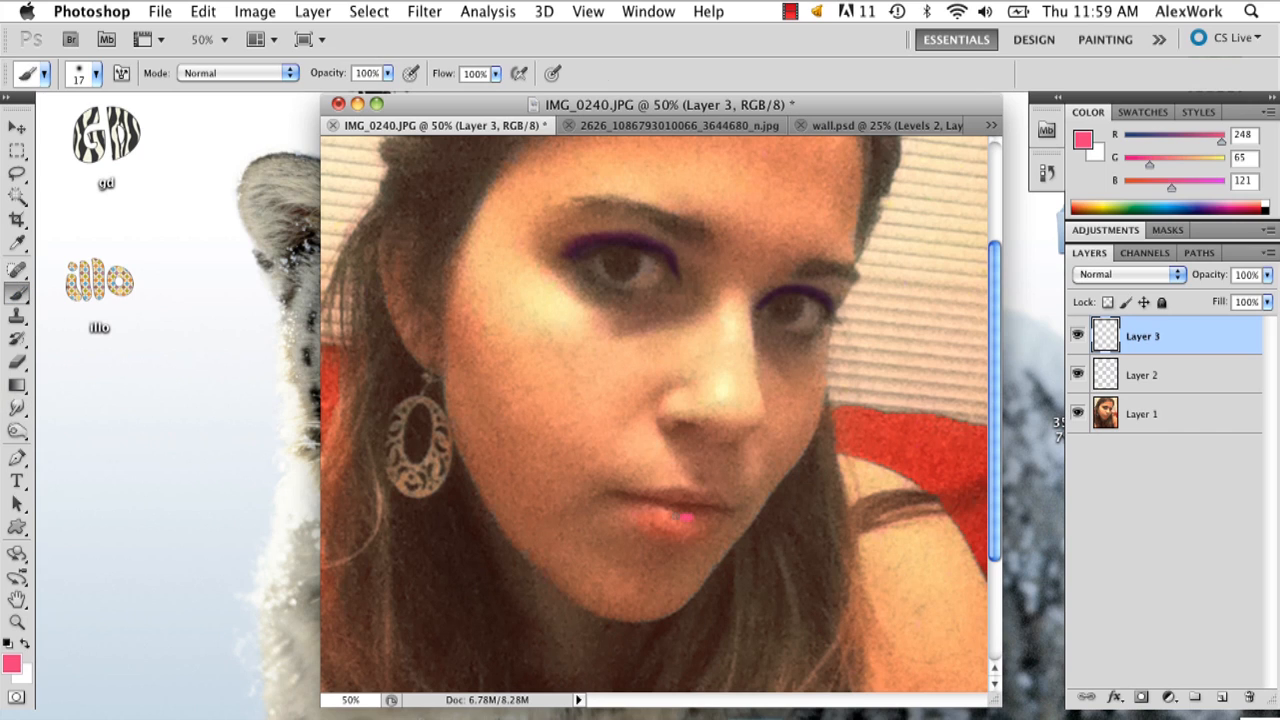
drag(680, 518, 700, 512)
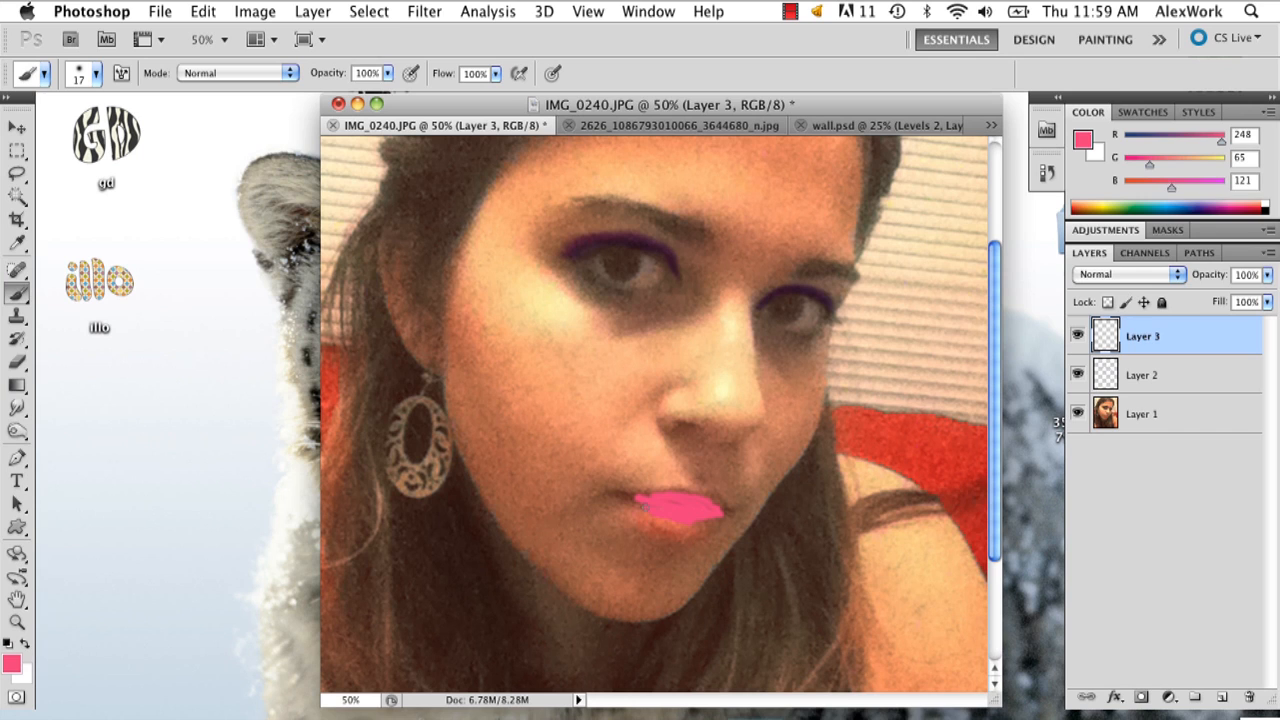
click(1128, 274)
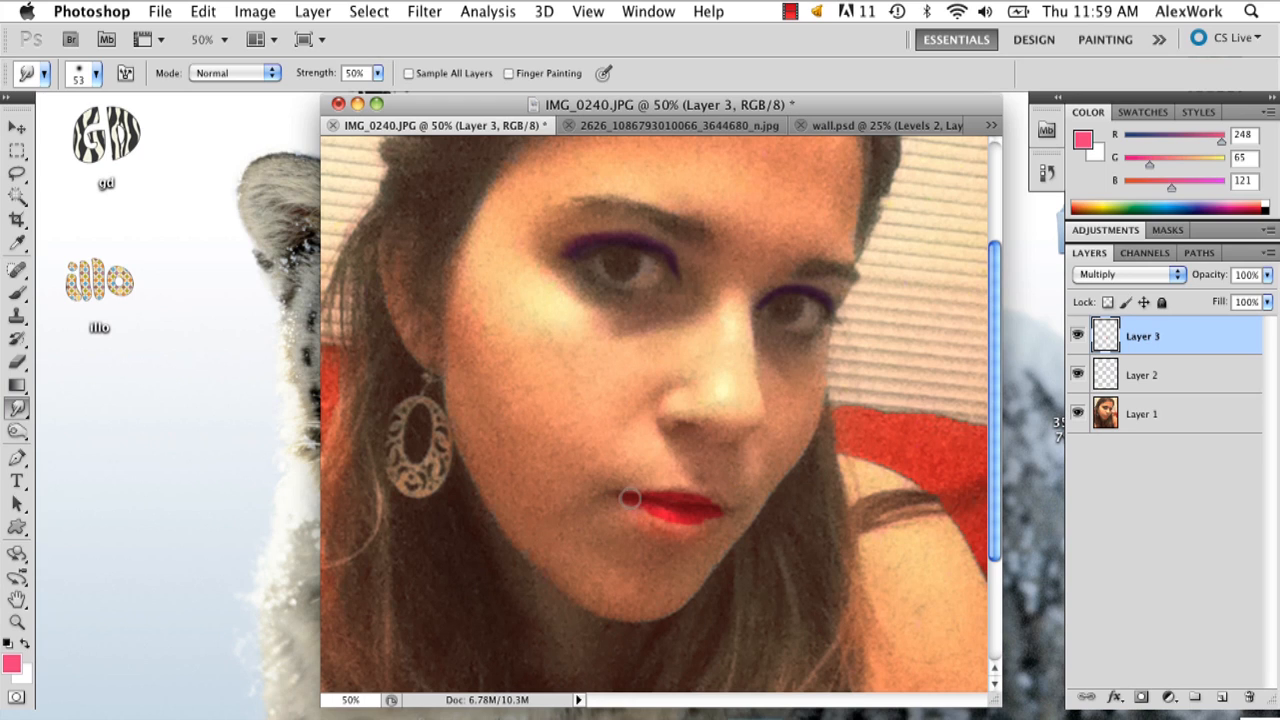
mouse_move(644, 510)
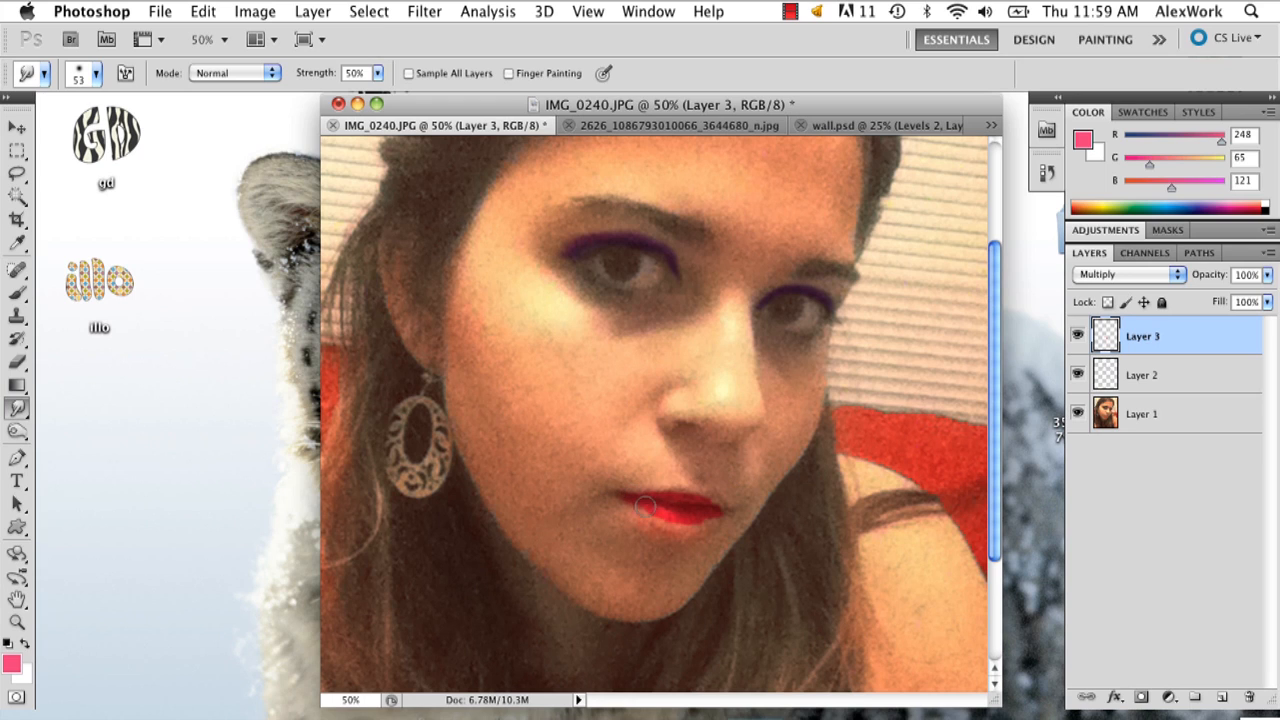
Step: Smudge the red lip paint to soften its edges and spread it evenly across the lips
drag(644, 510, 696, 518)
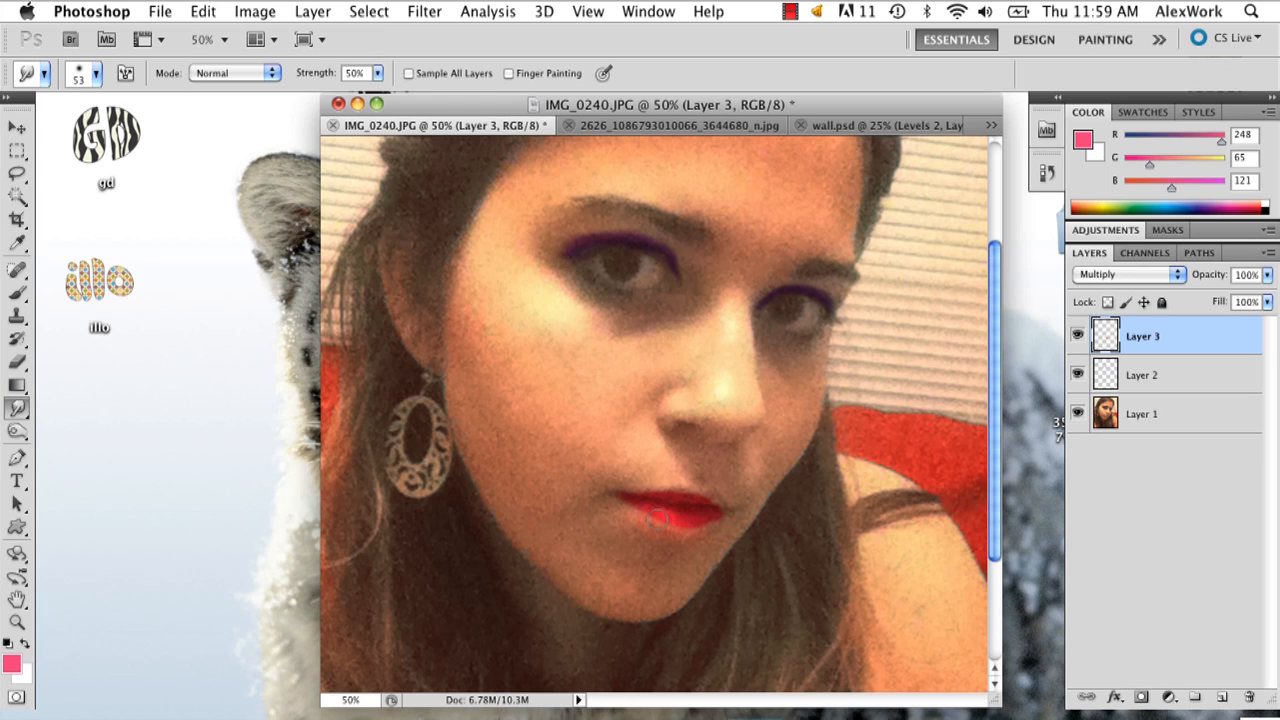
mouse_move(710, 516)
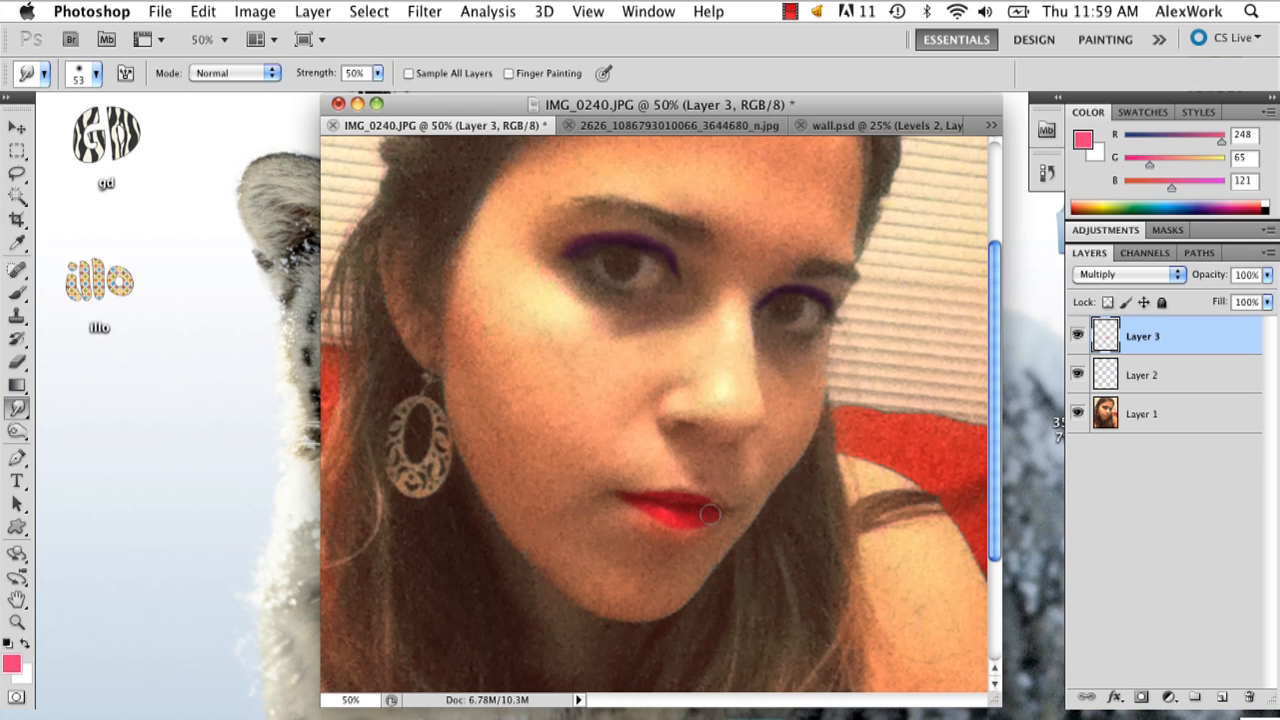
drag(710, 516, 624, 500)
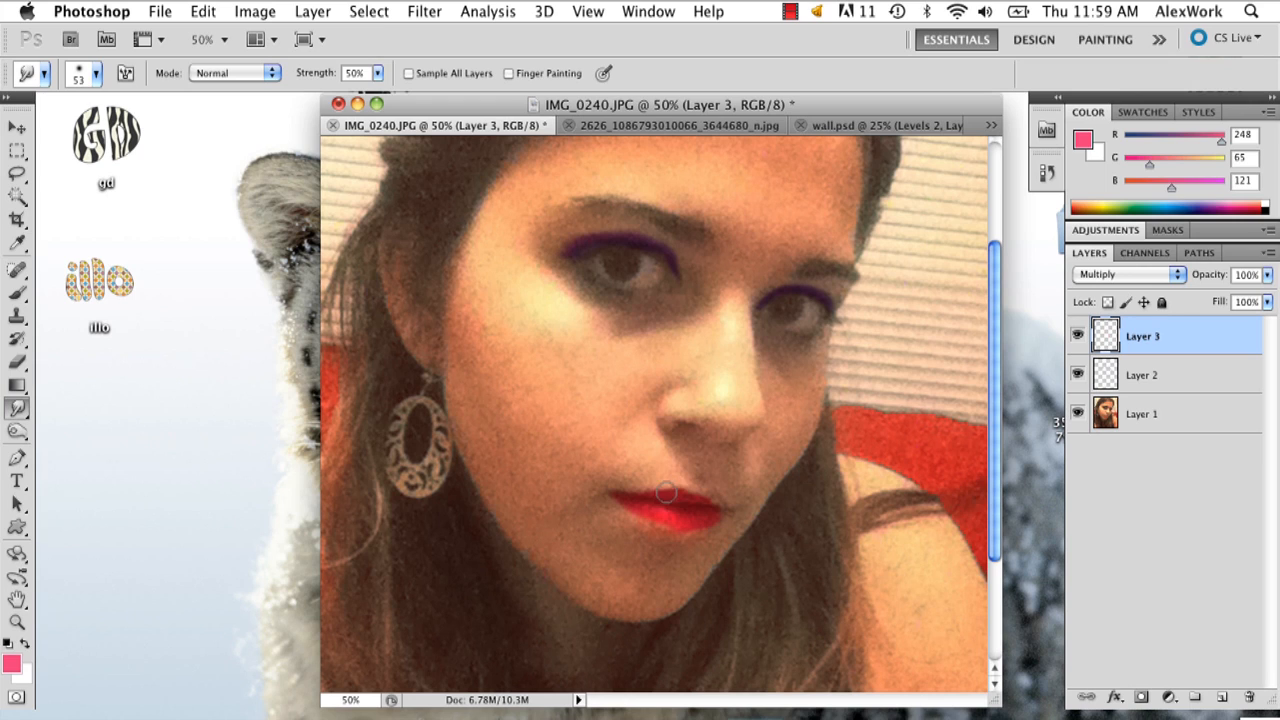
mouse_move(710, 496)
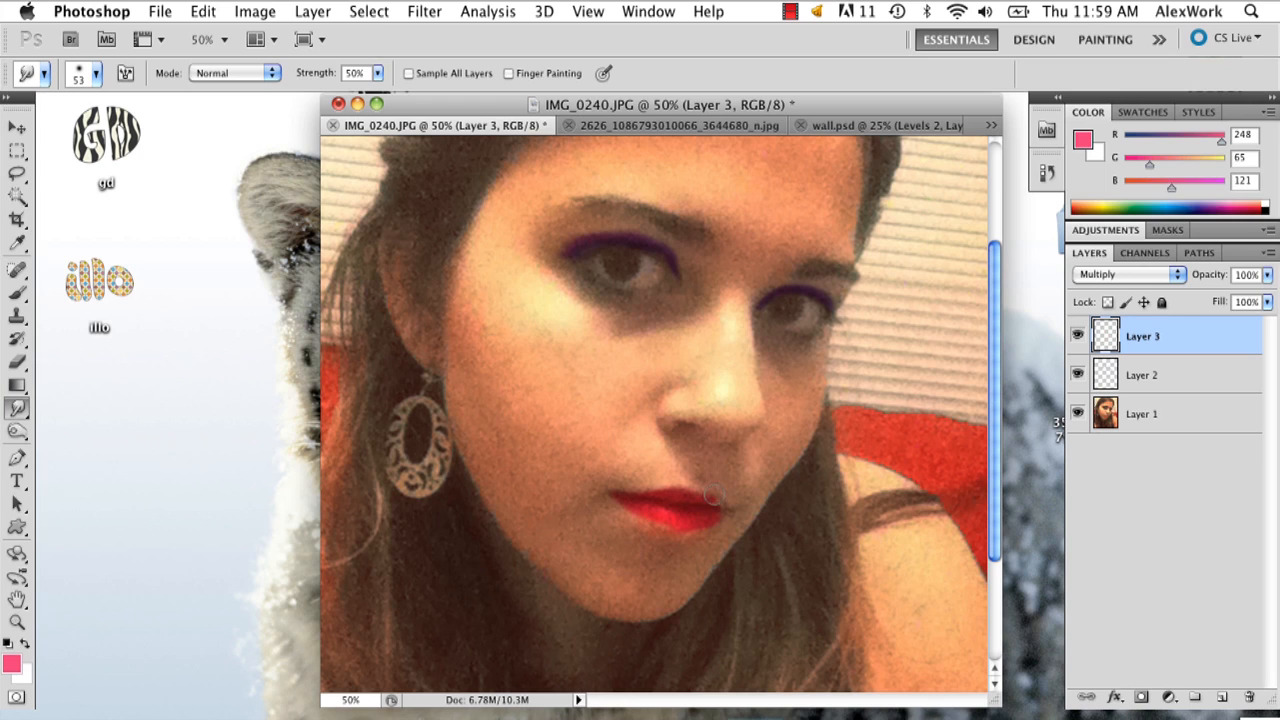
mouse_move(724, 512)
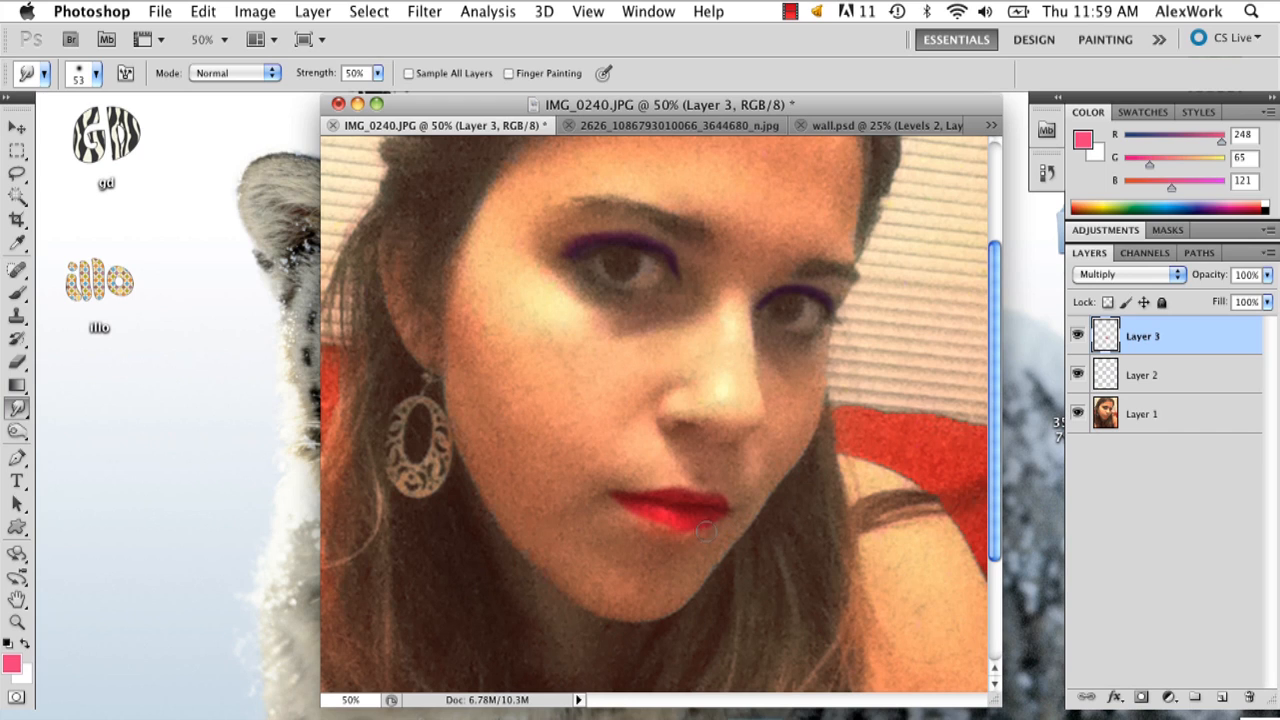
mouse_move(684, 556)
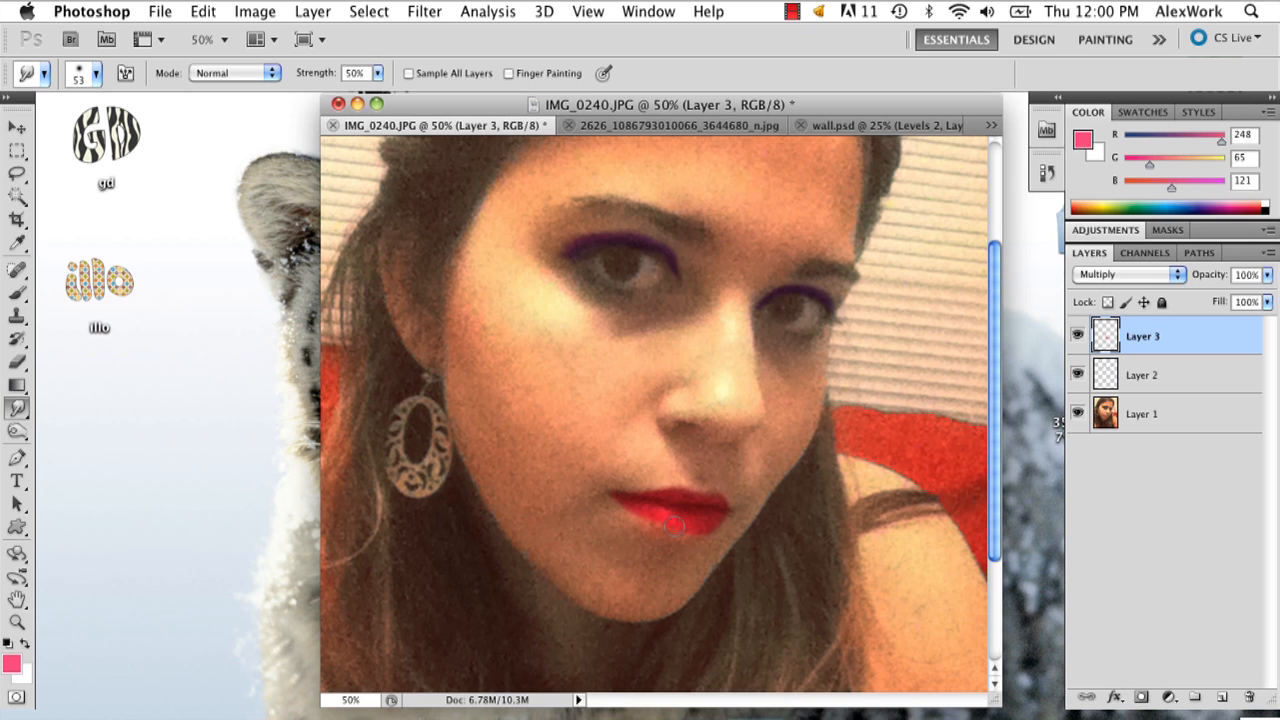
Step: Select the Dodge Tool and set its Range to Highlights at 50% exposure
click(16, 434)
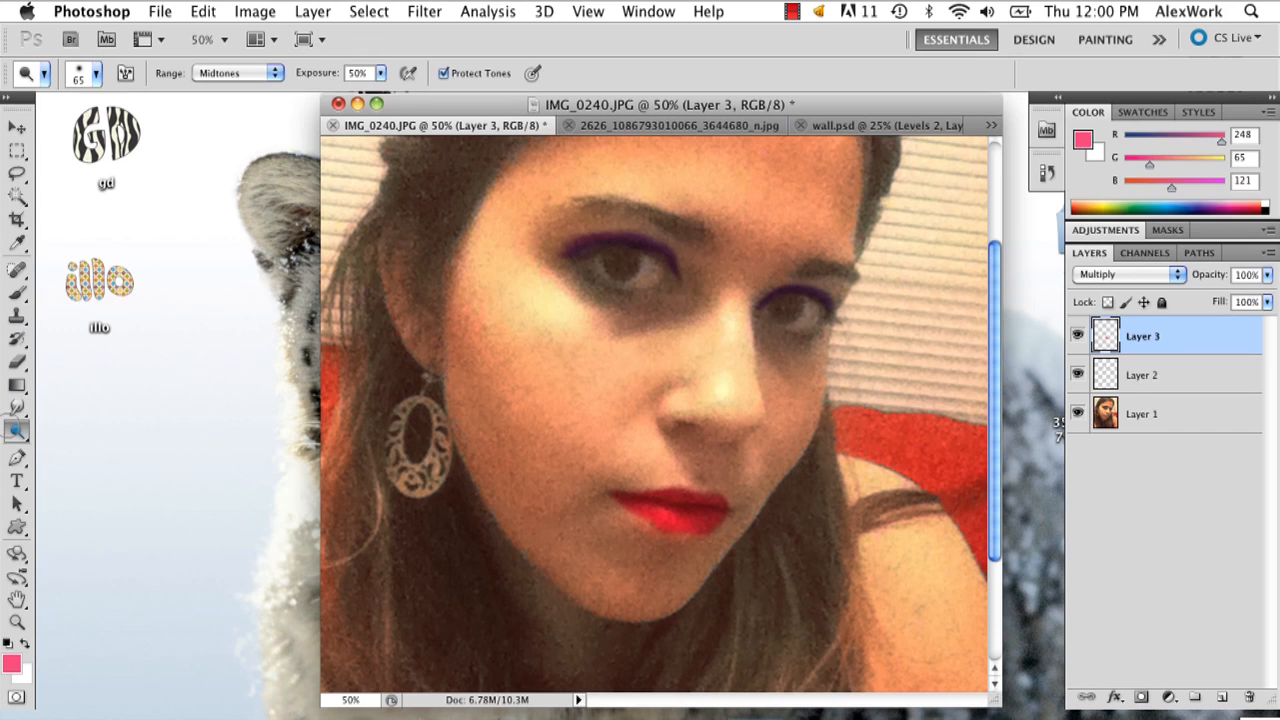
mouse_move(628, 436)
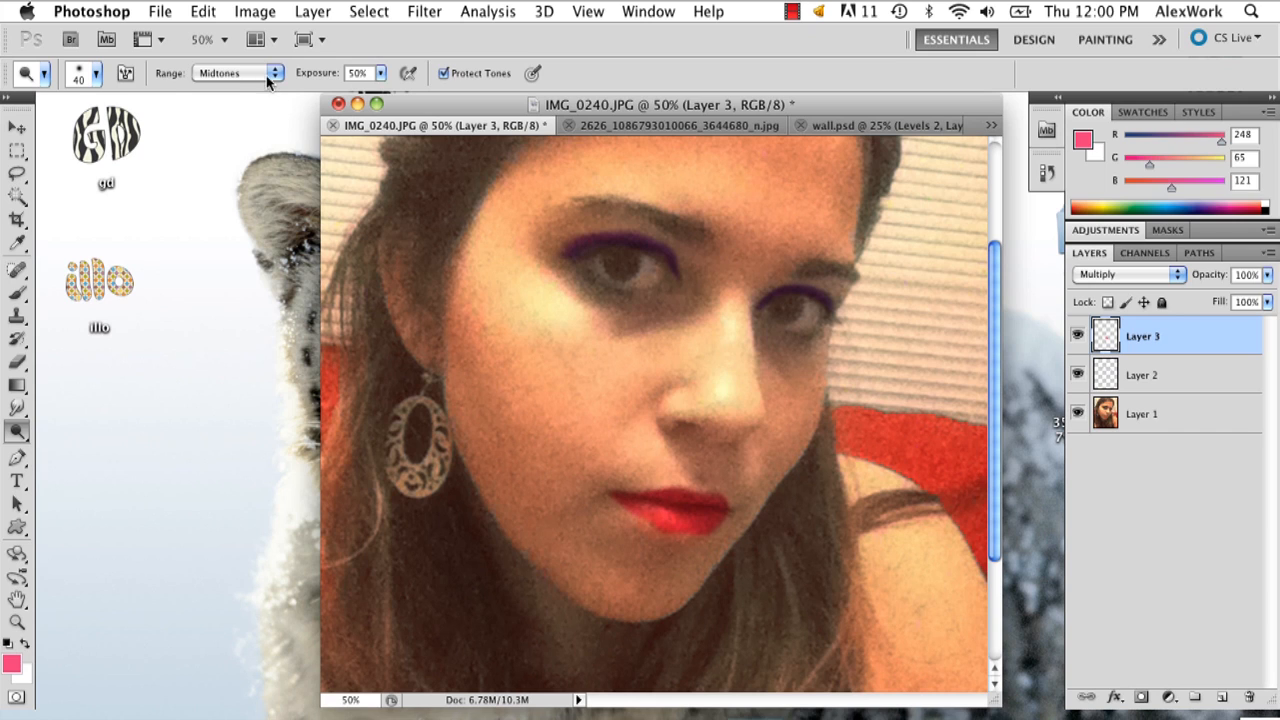
click(238, 72)
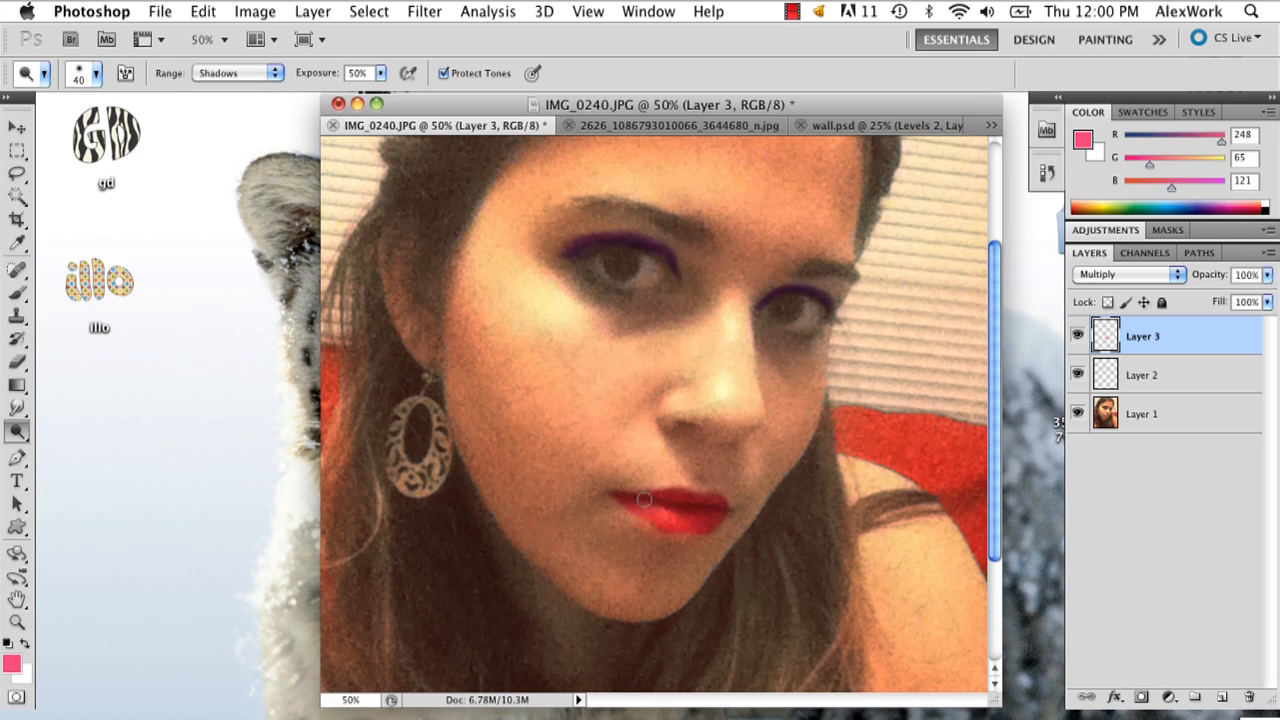
click(238, 72)
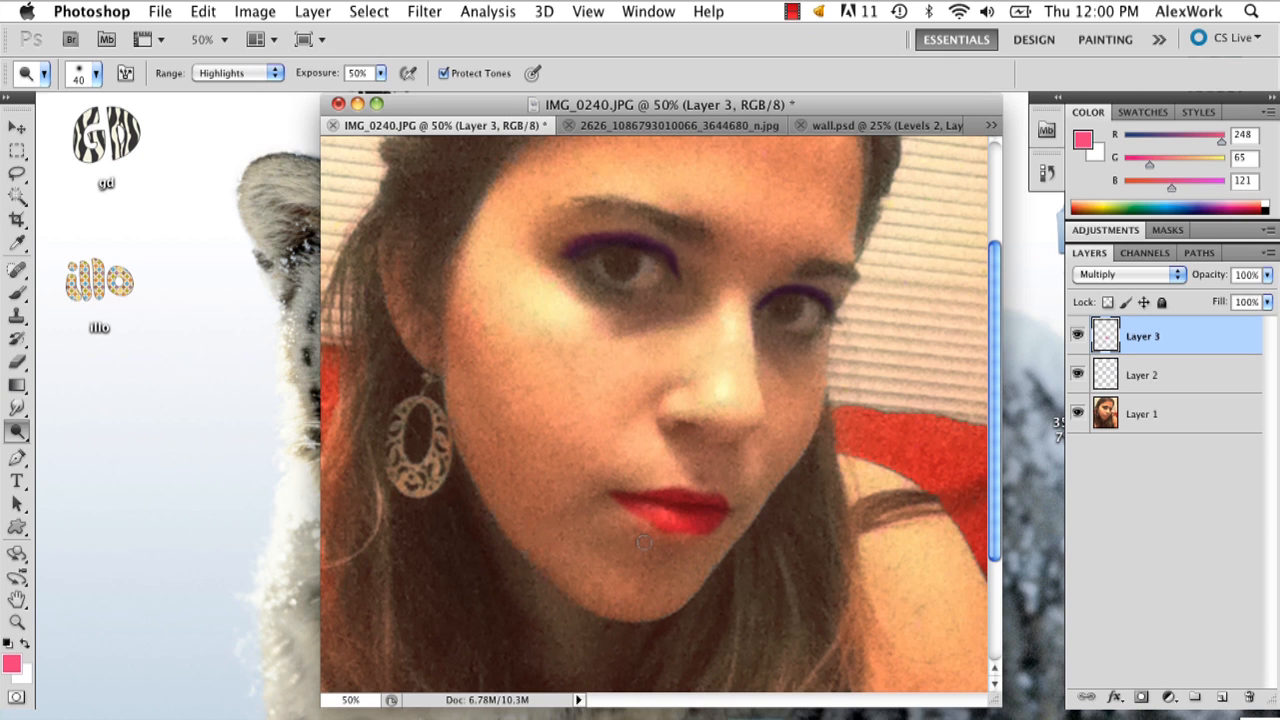